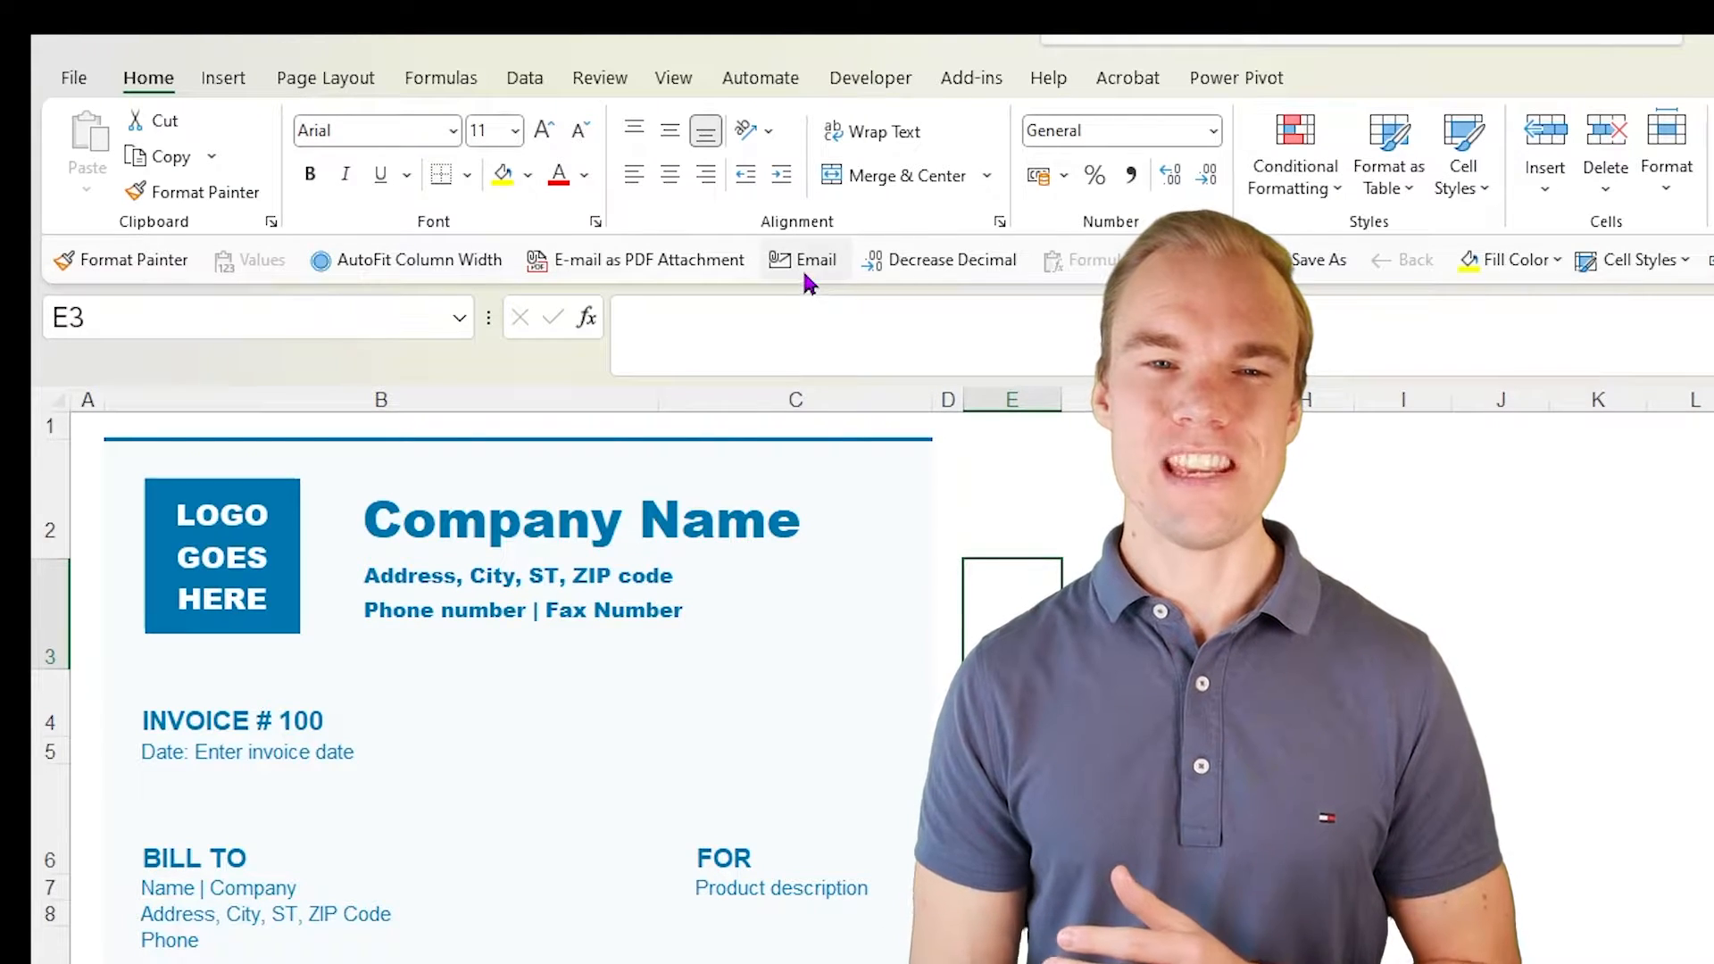
- Start a new Outlook message with the invoice workbook attached via the Email button
click(802, 259)
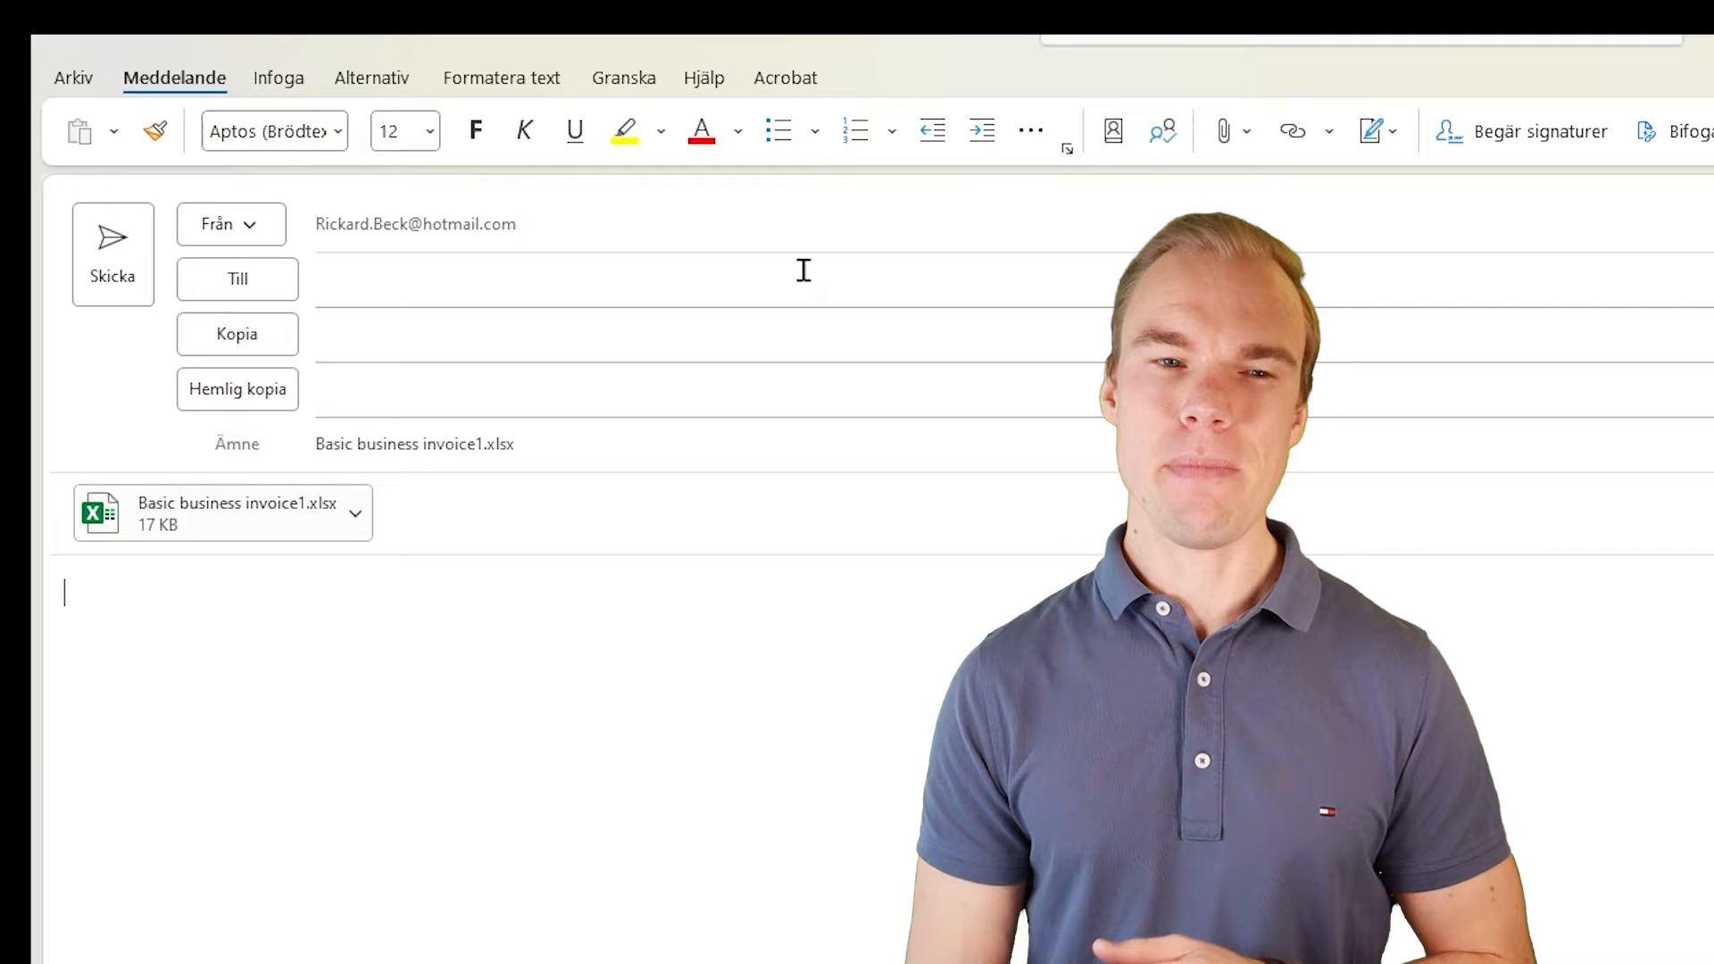
mouse_move(236, 513)
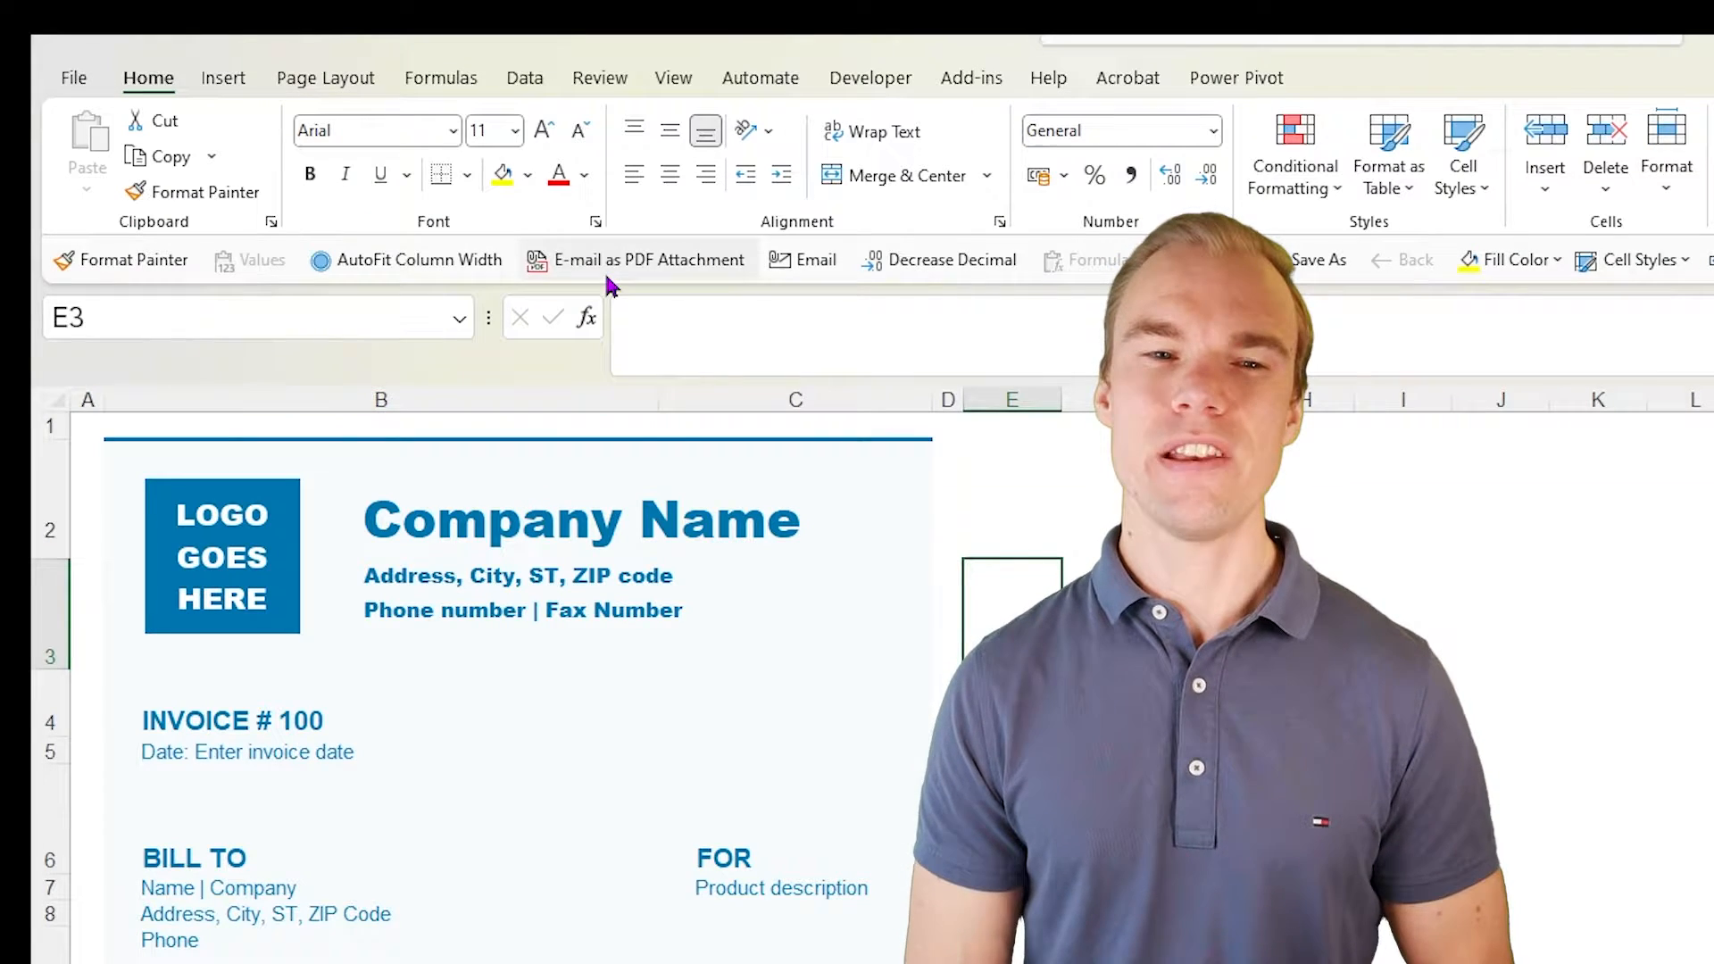
click(646, 259)
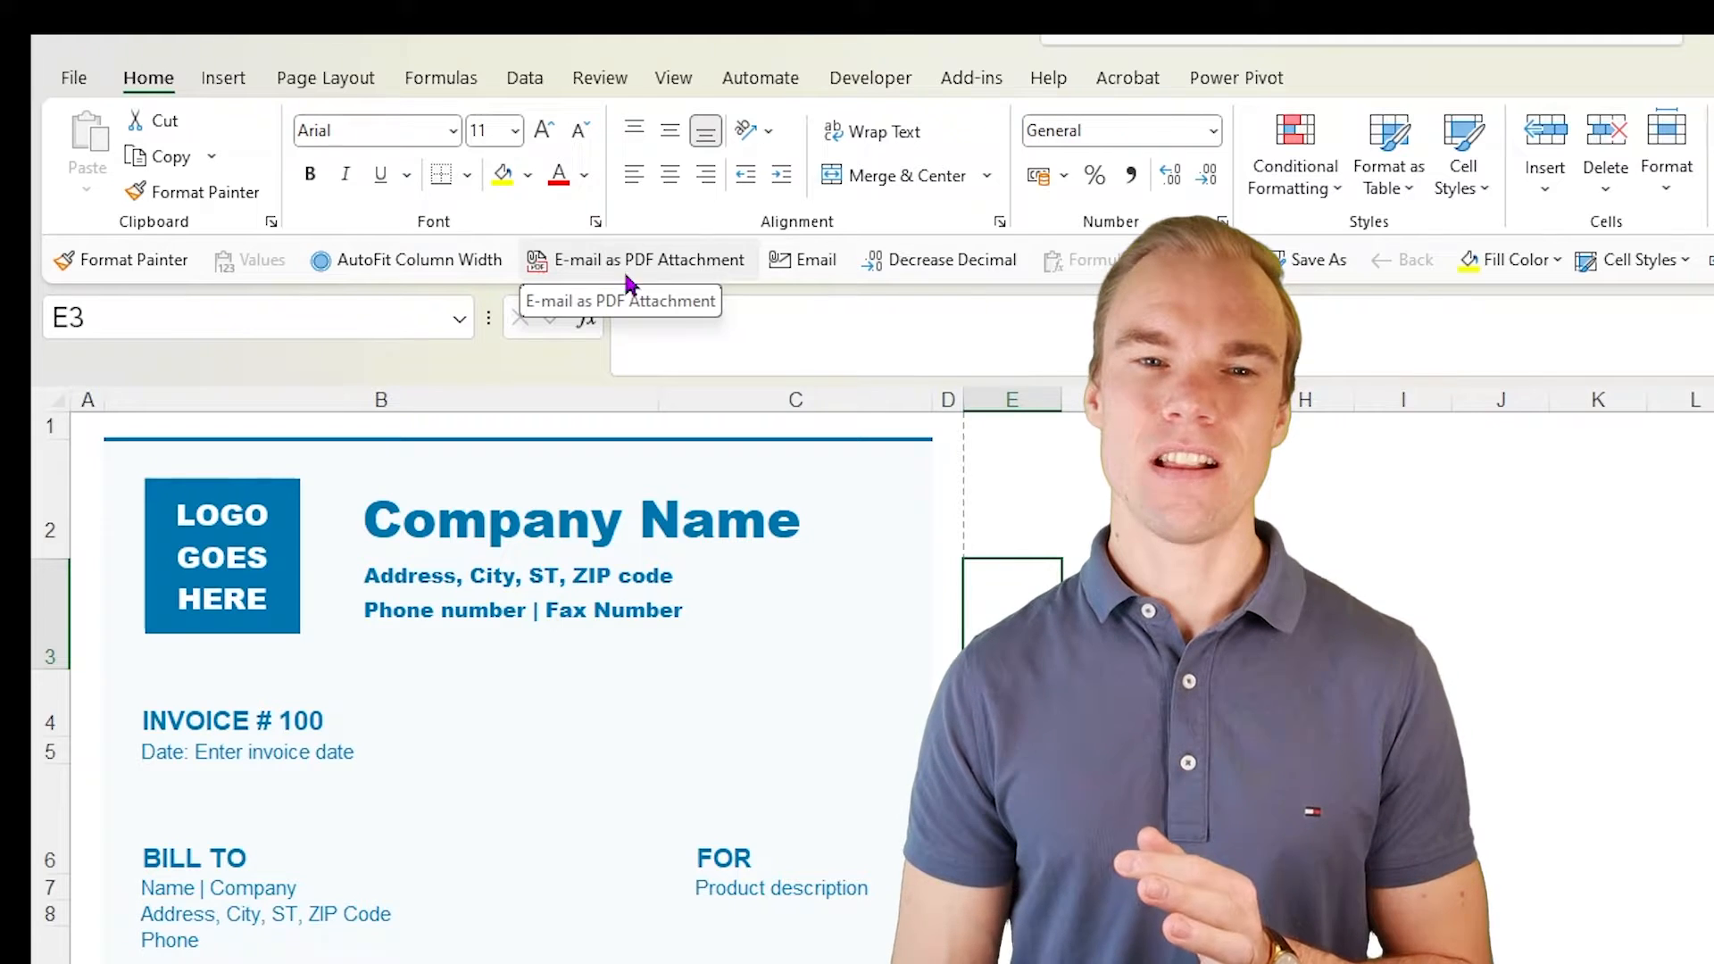
mouse_move(669, 230)
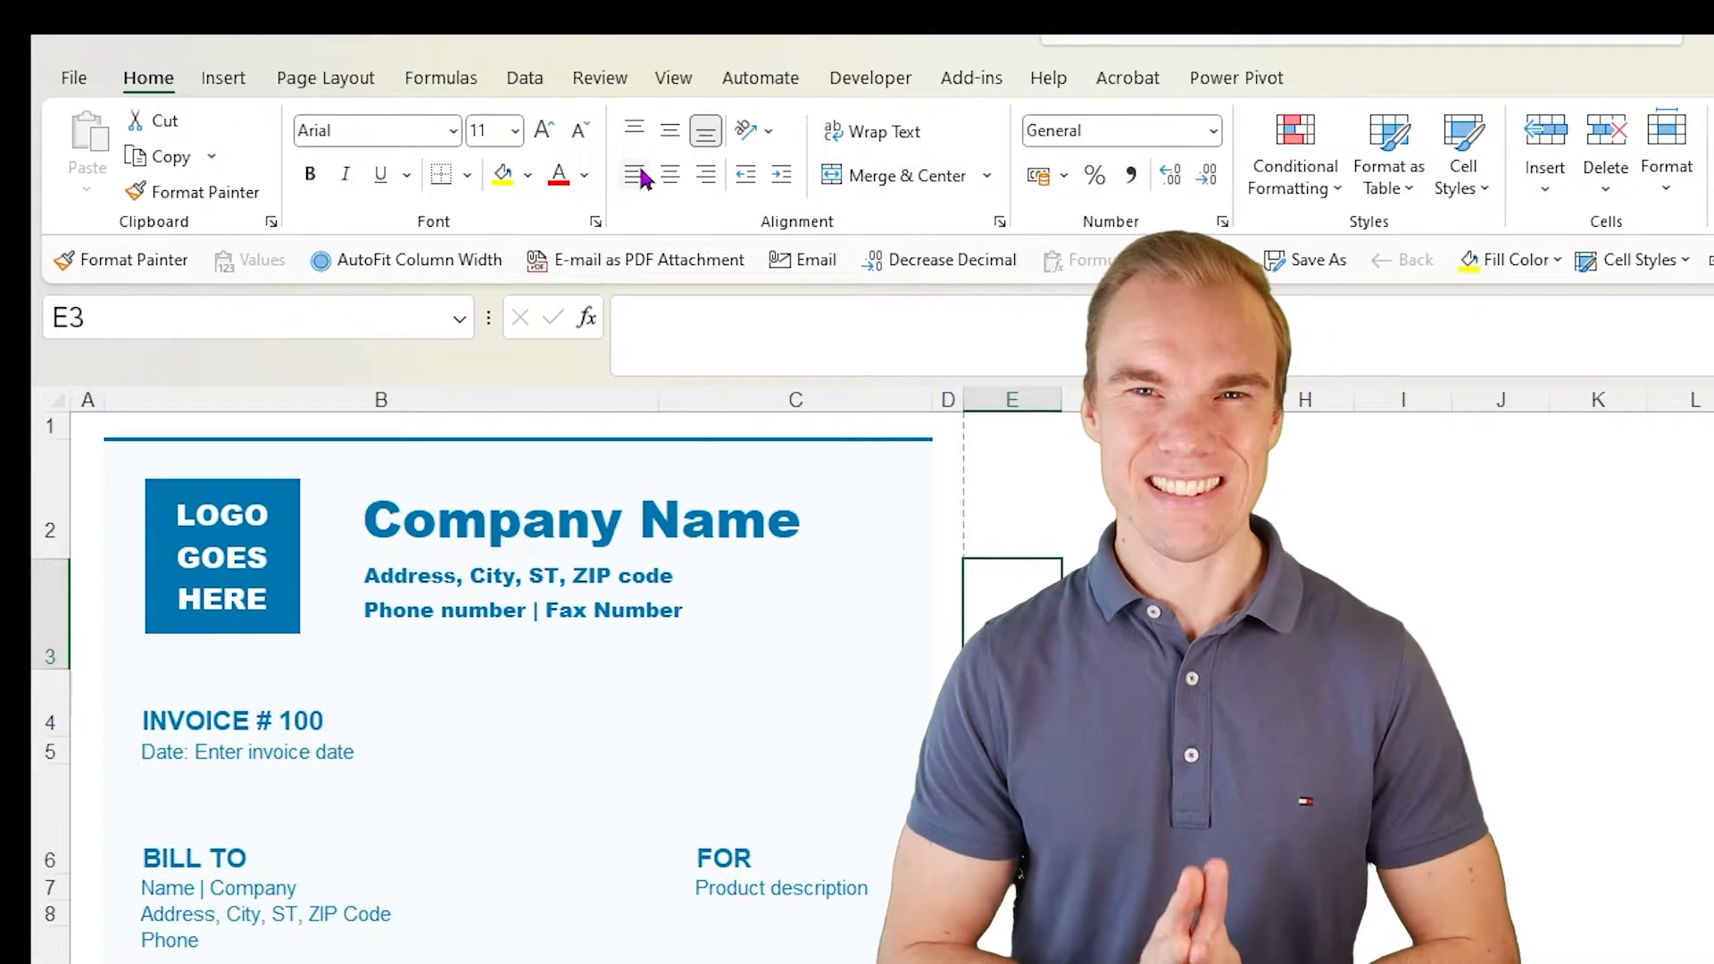
mouse_move(722, 247)
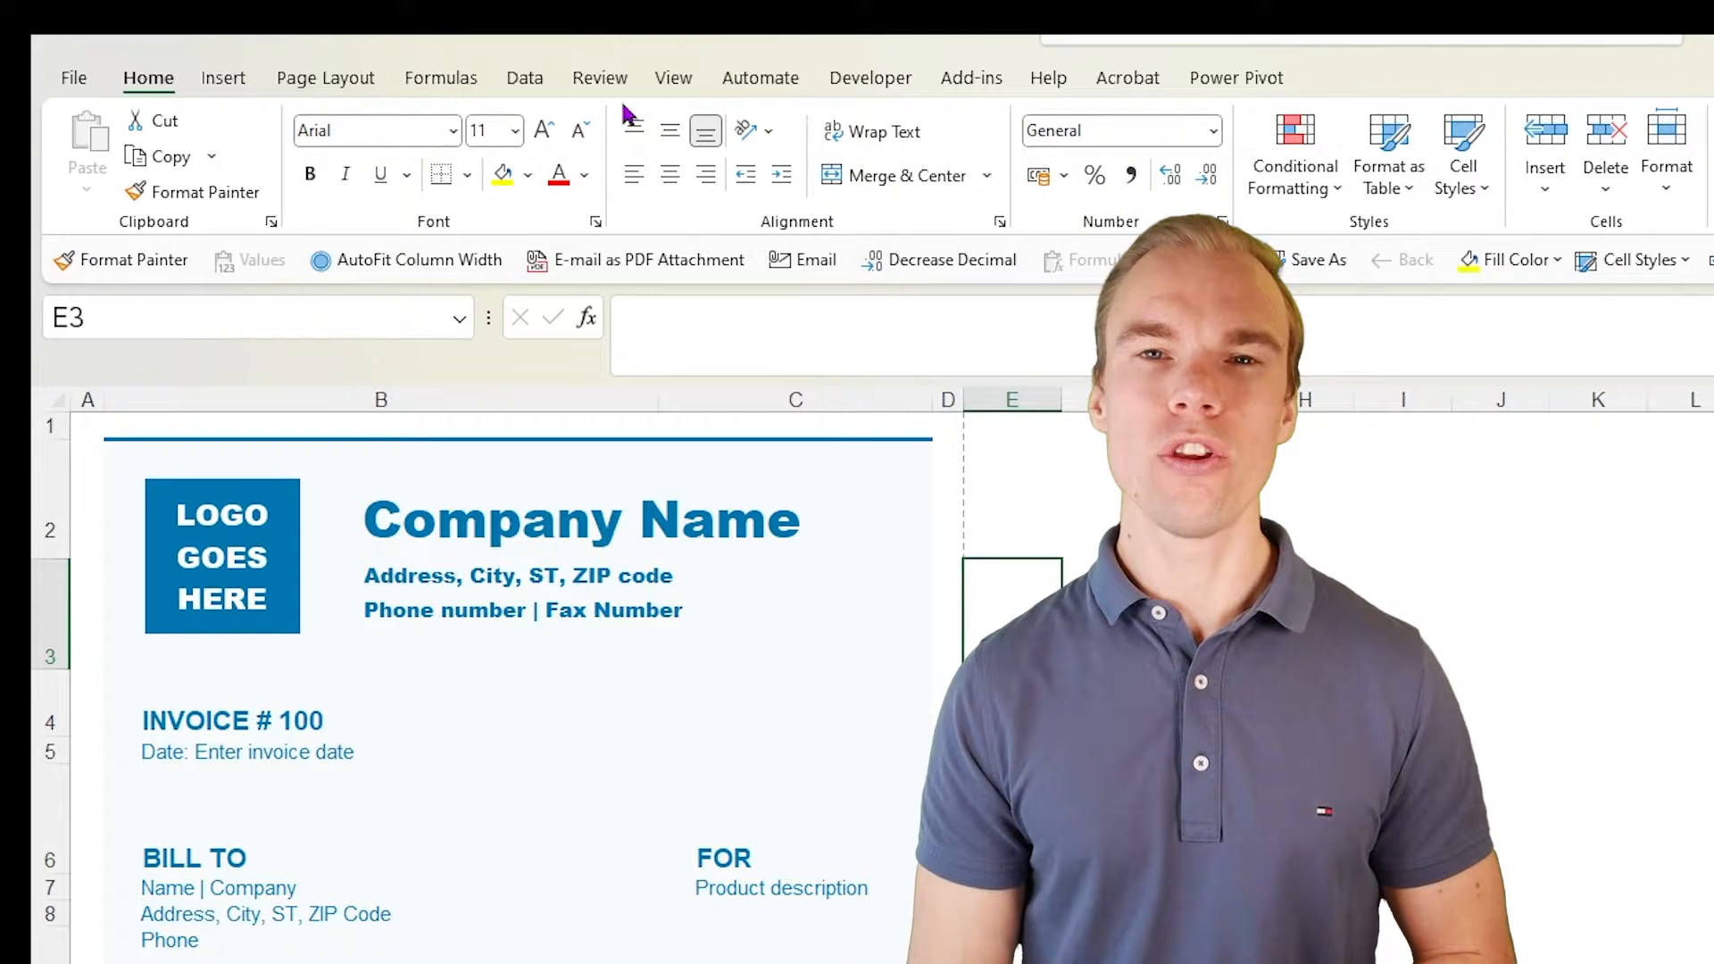
mouse_move(782, 38)
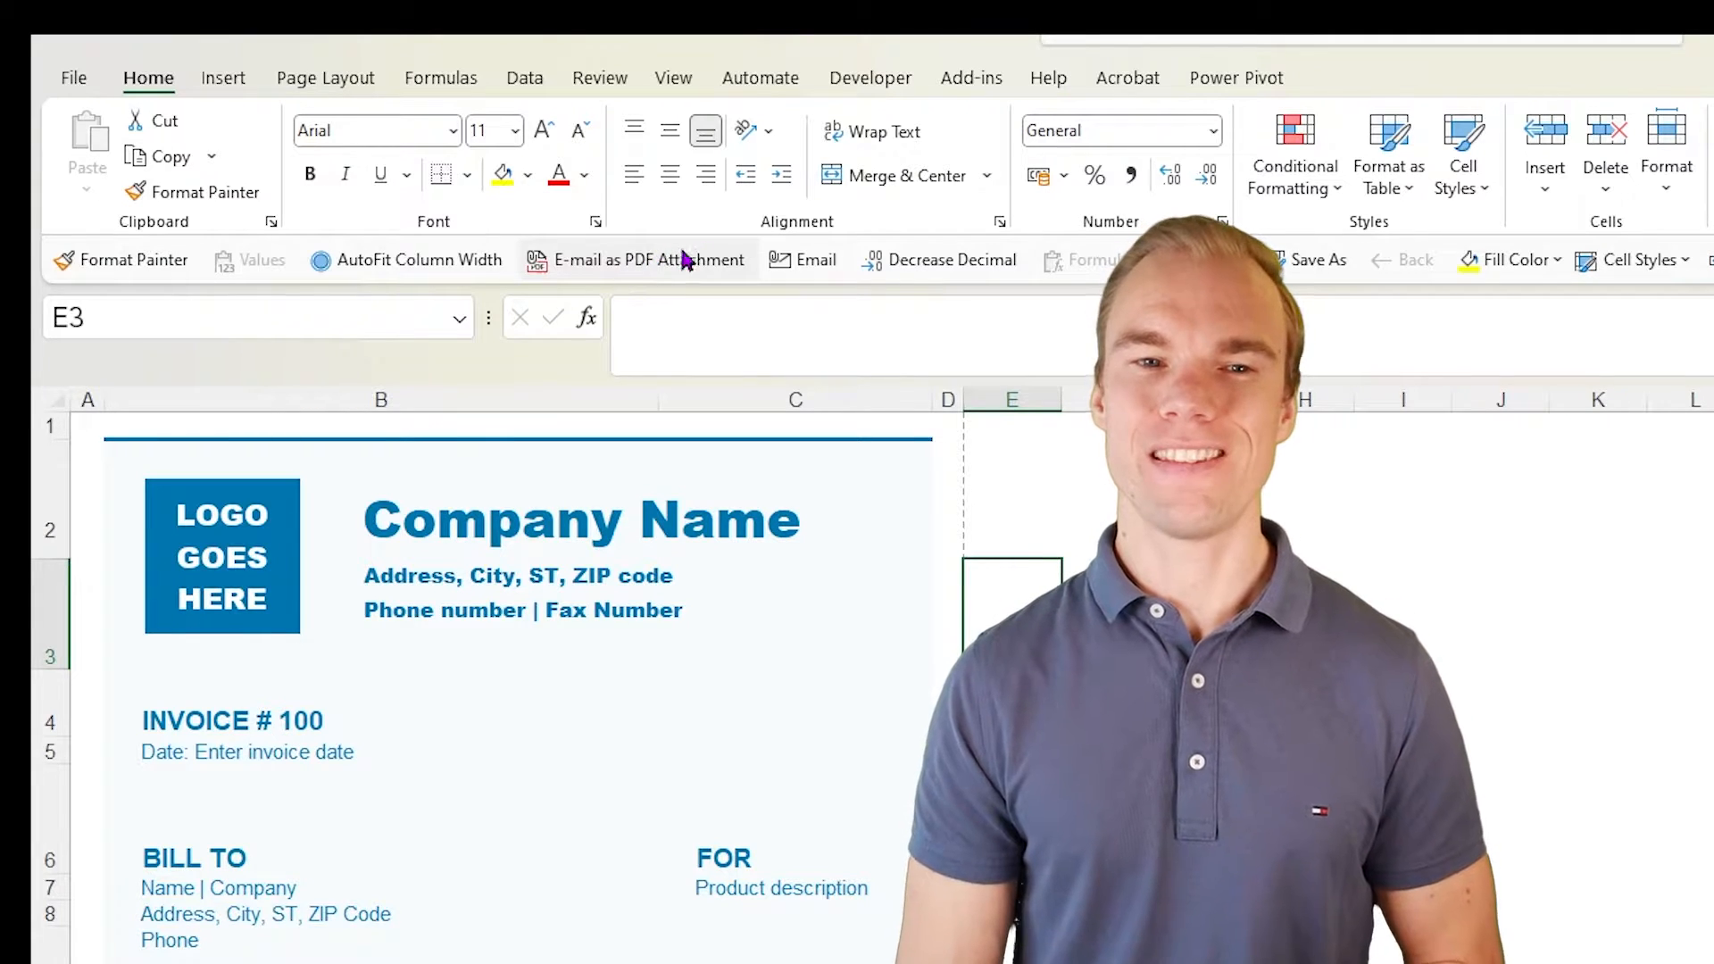
mouse_move(814, 259)
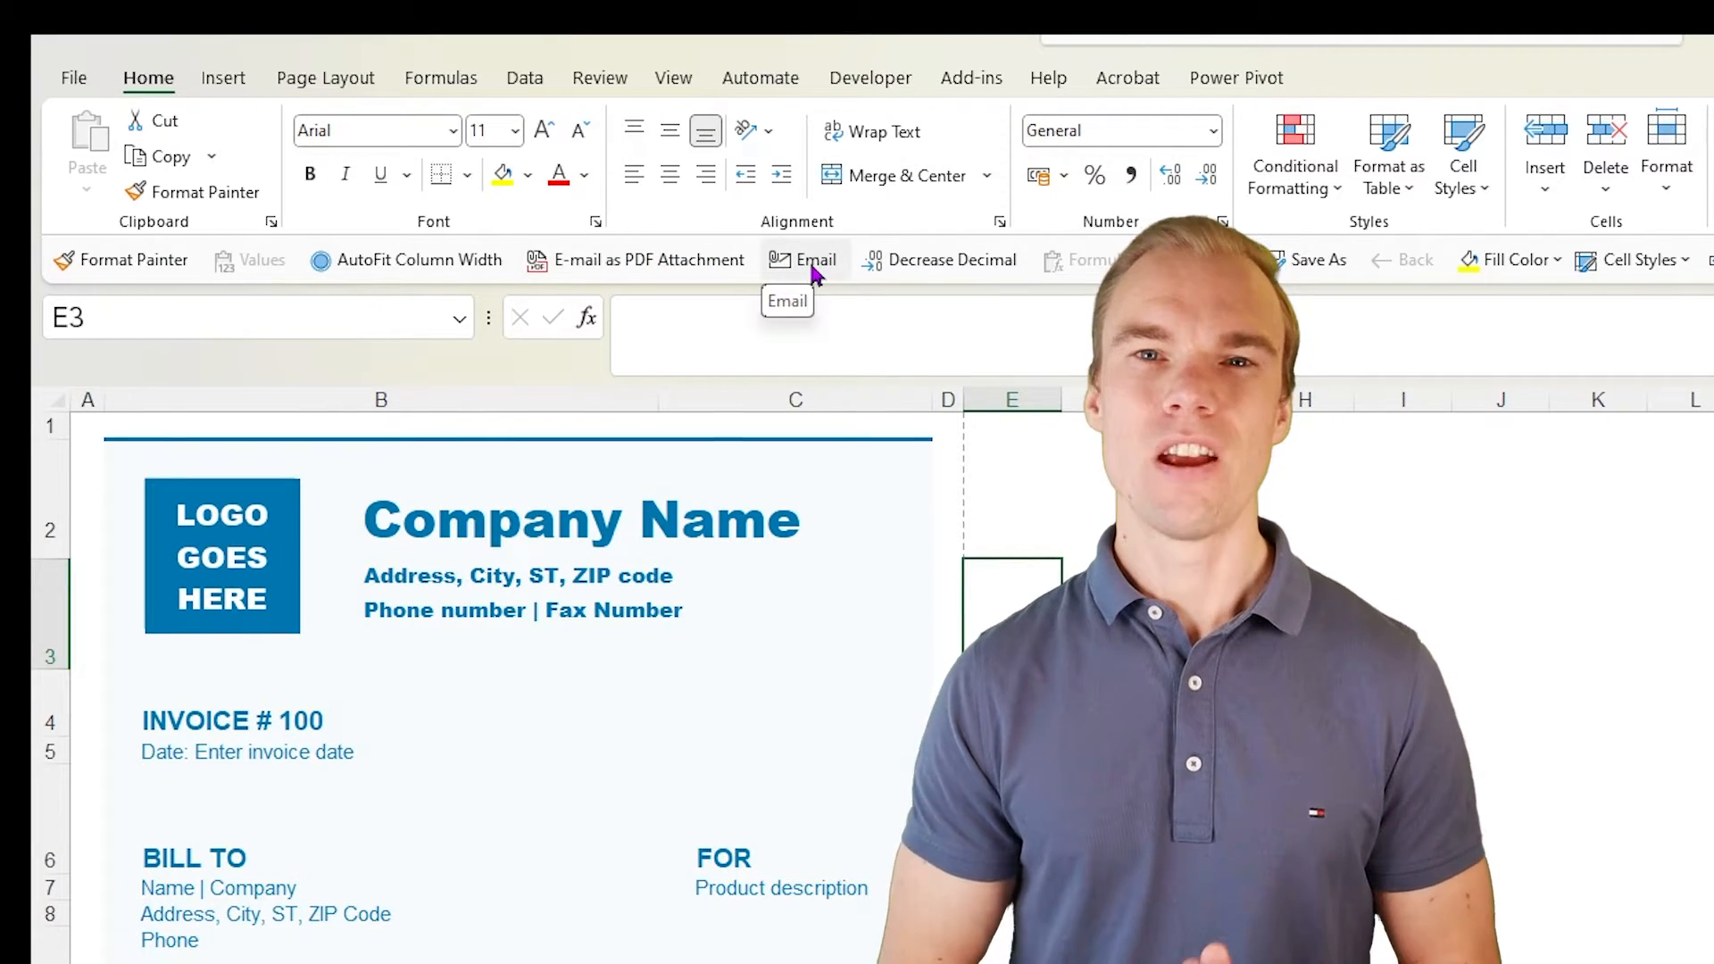
mouse_move(196, 218)
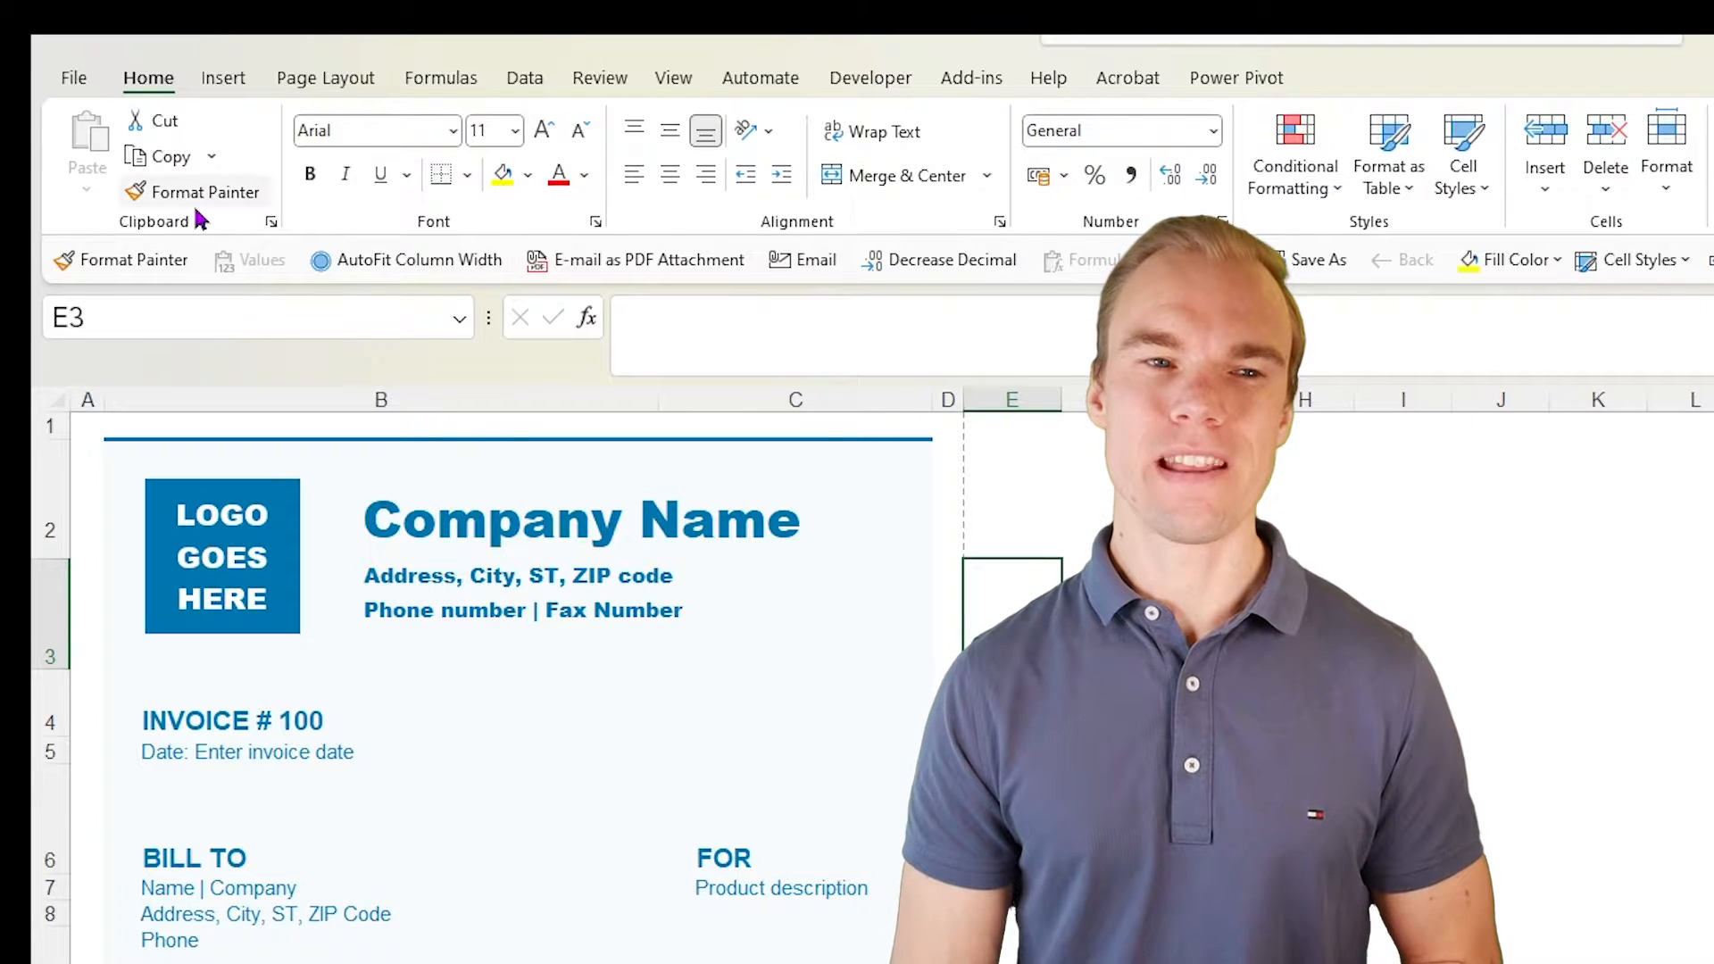
- Paint the yellow fill onto another blank cell beside the invoice with Format Painter, showing key tips
click(435, 154)
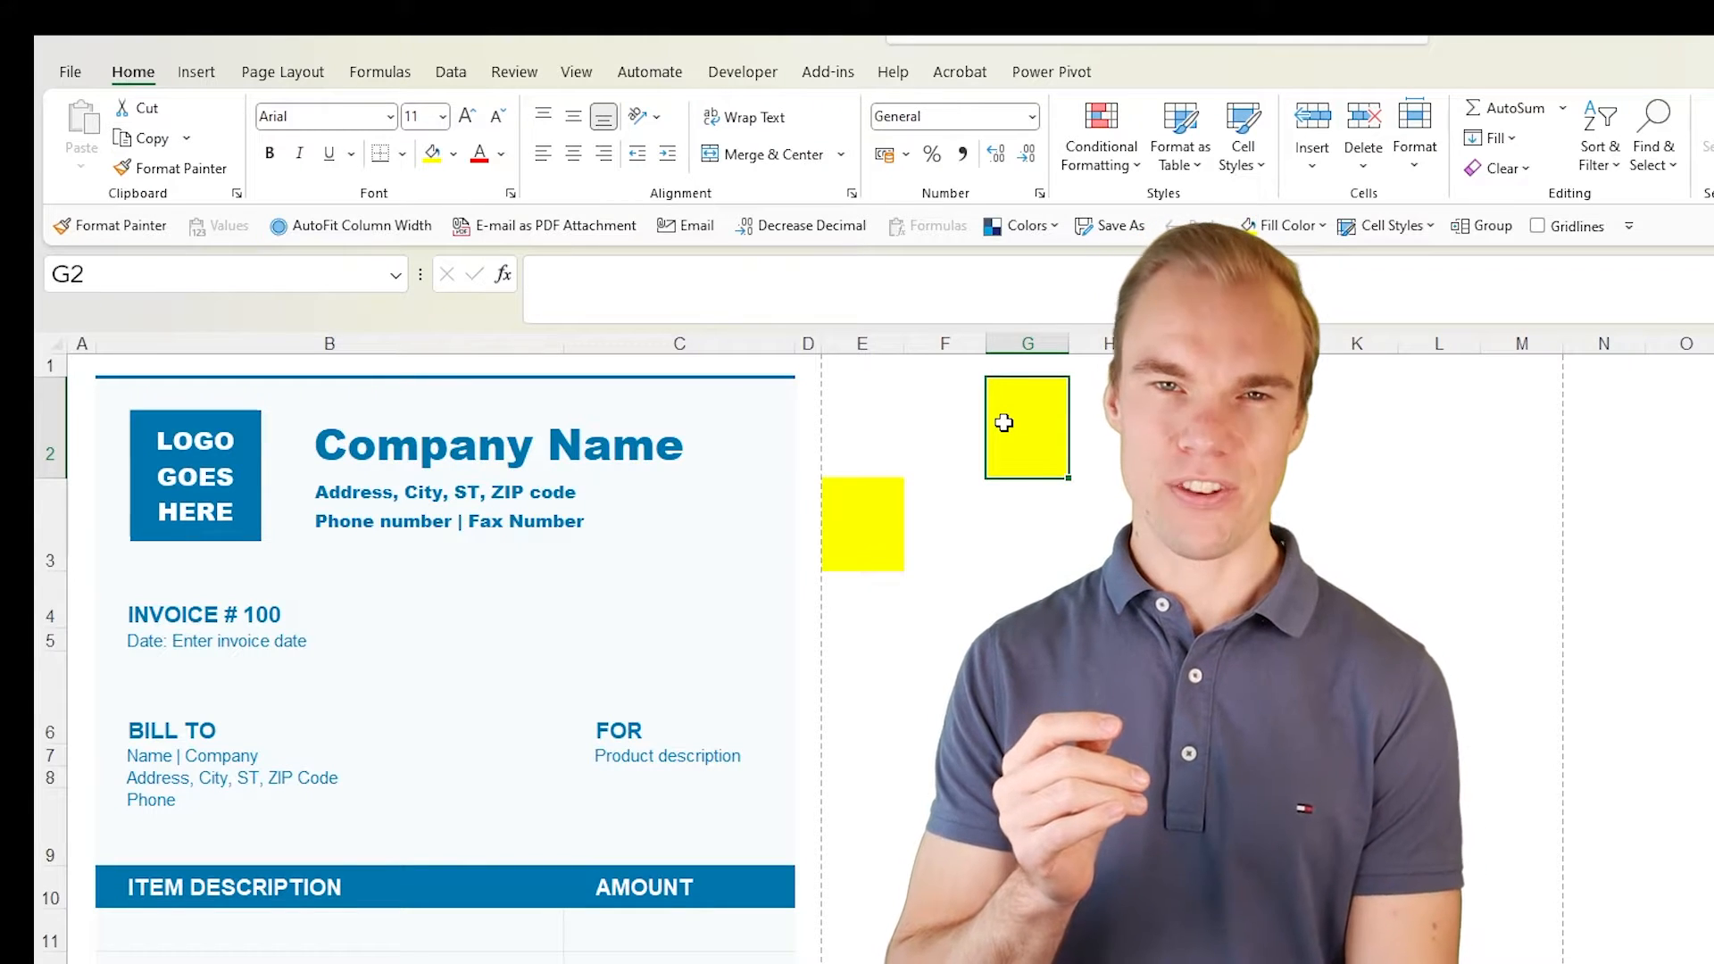
key(alt)
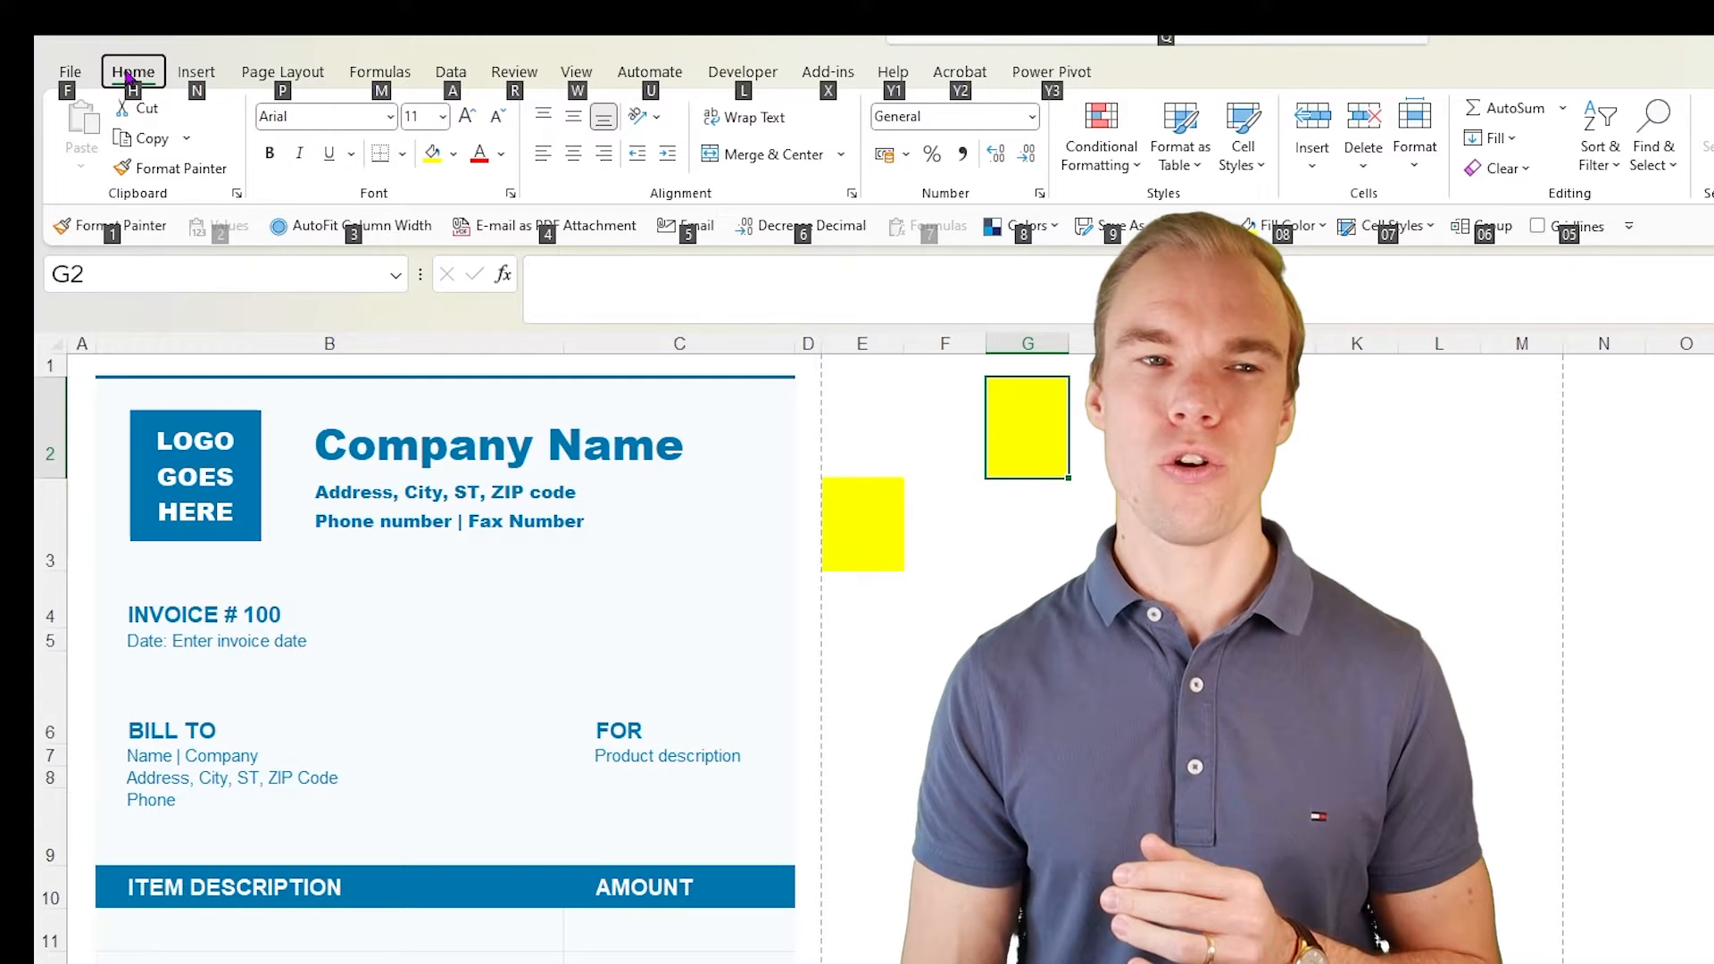
mouse_move(171, 168)
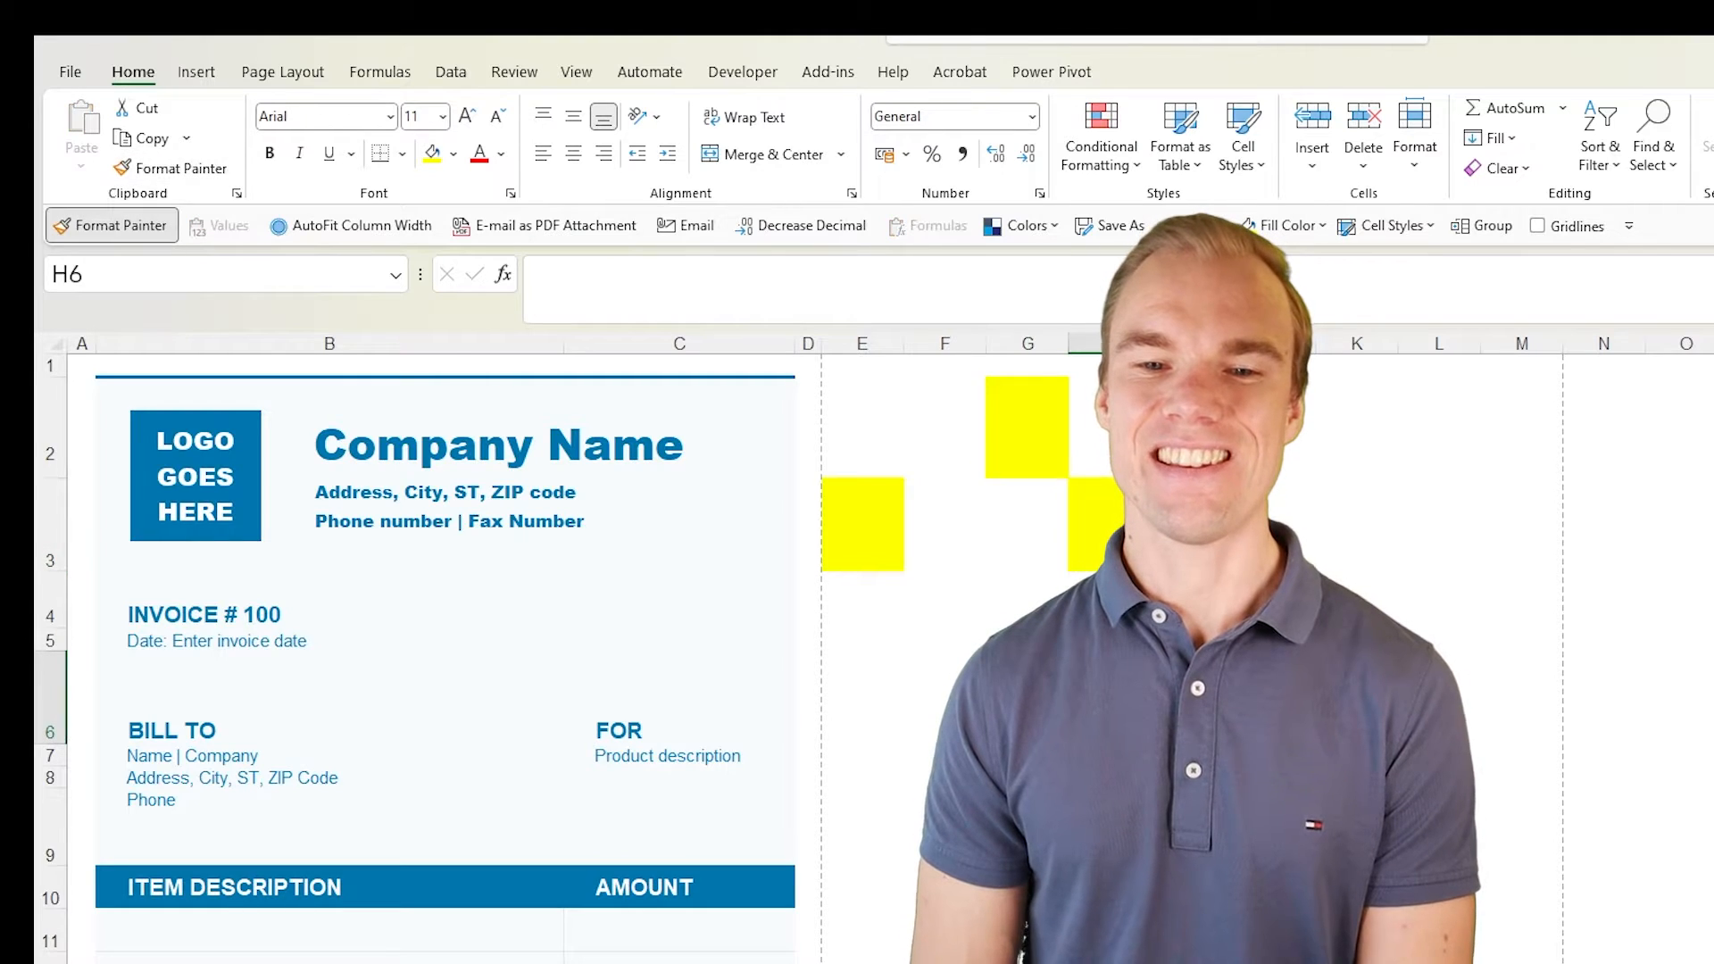
click(943, 695)
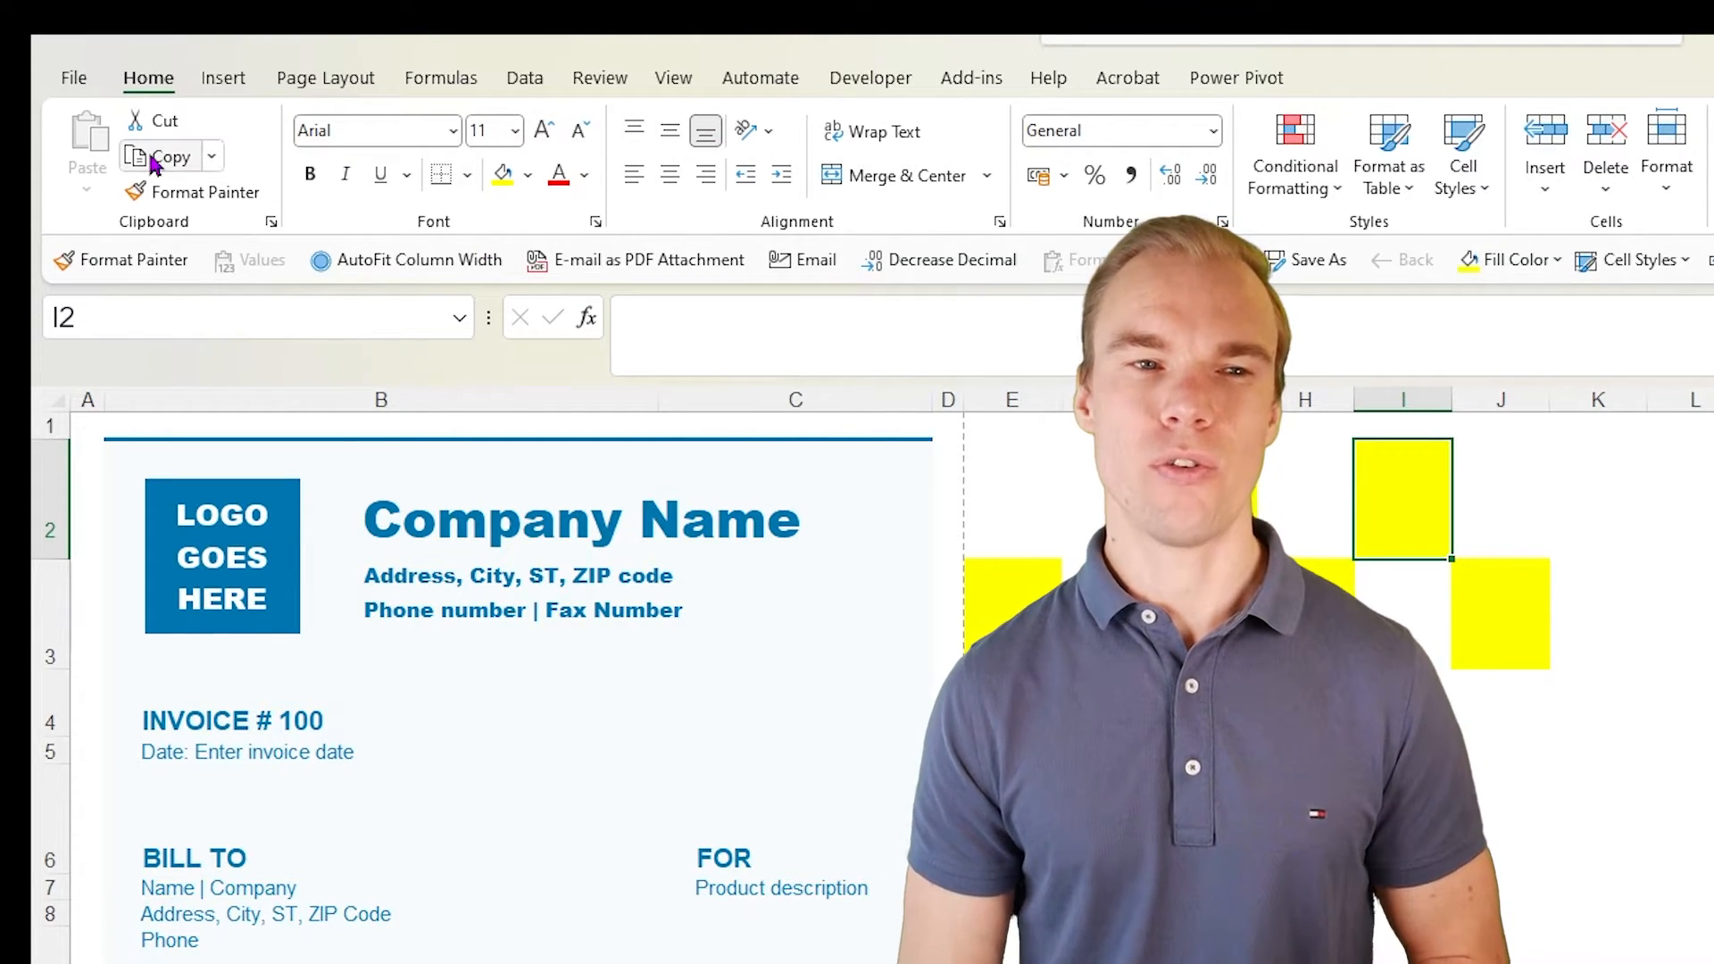
right_click(170, 157)
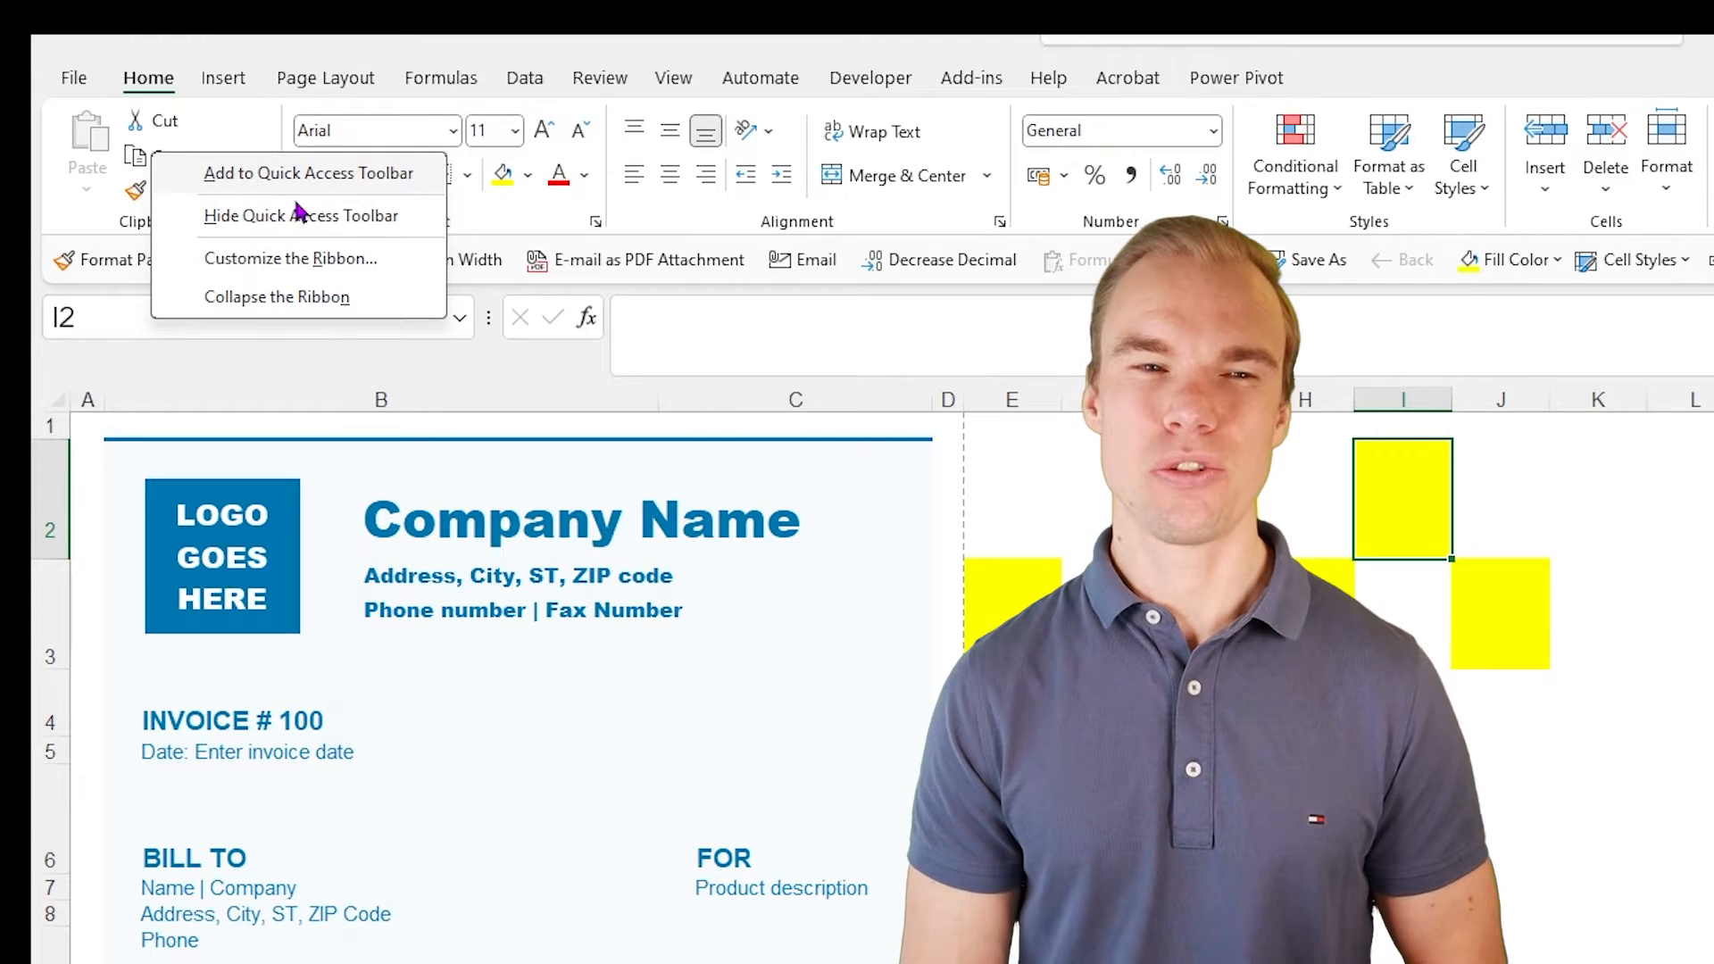
mouse_move(1000, 184)
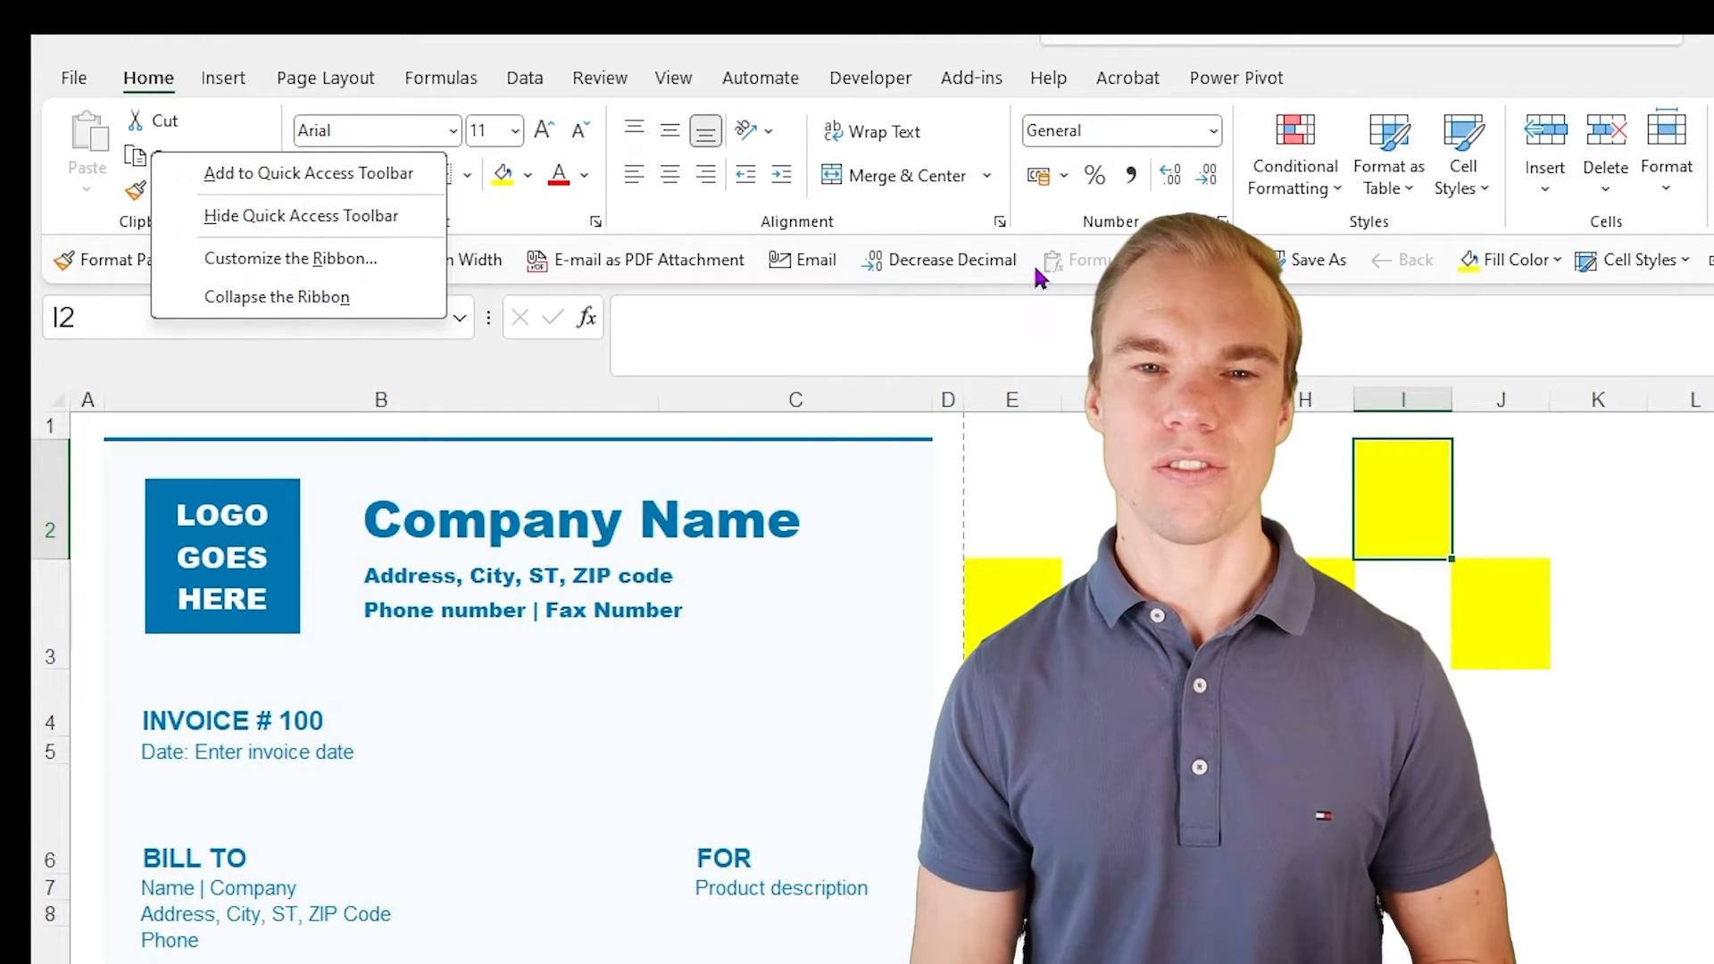
click(820, 306)
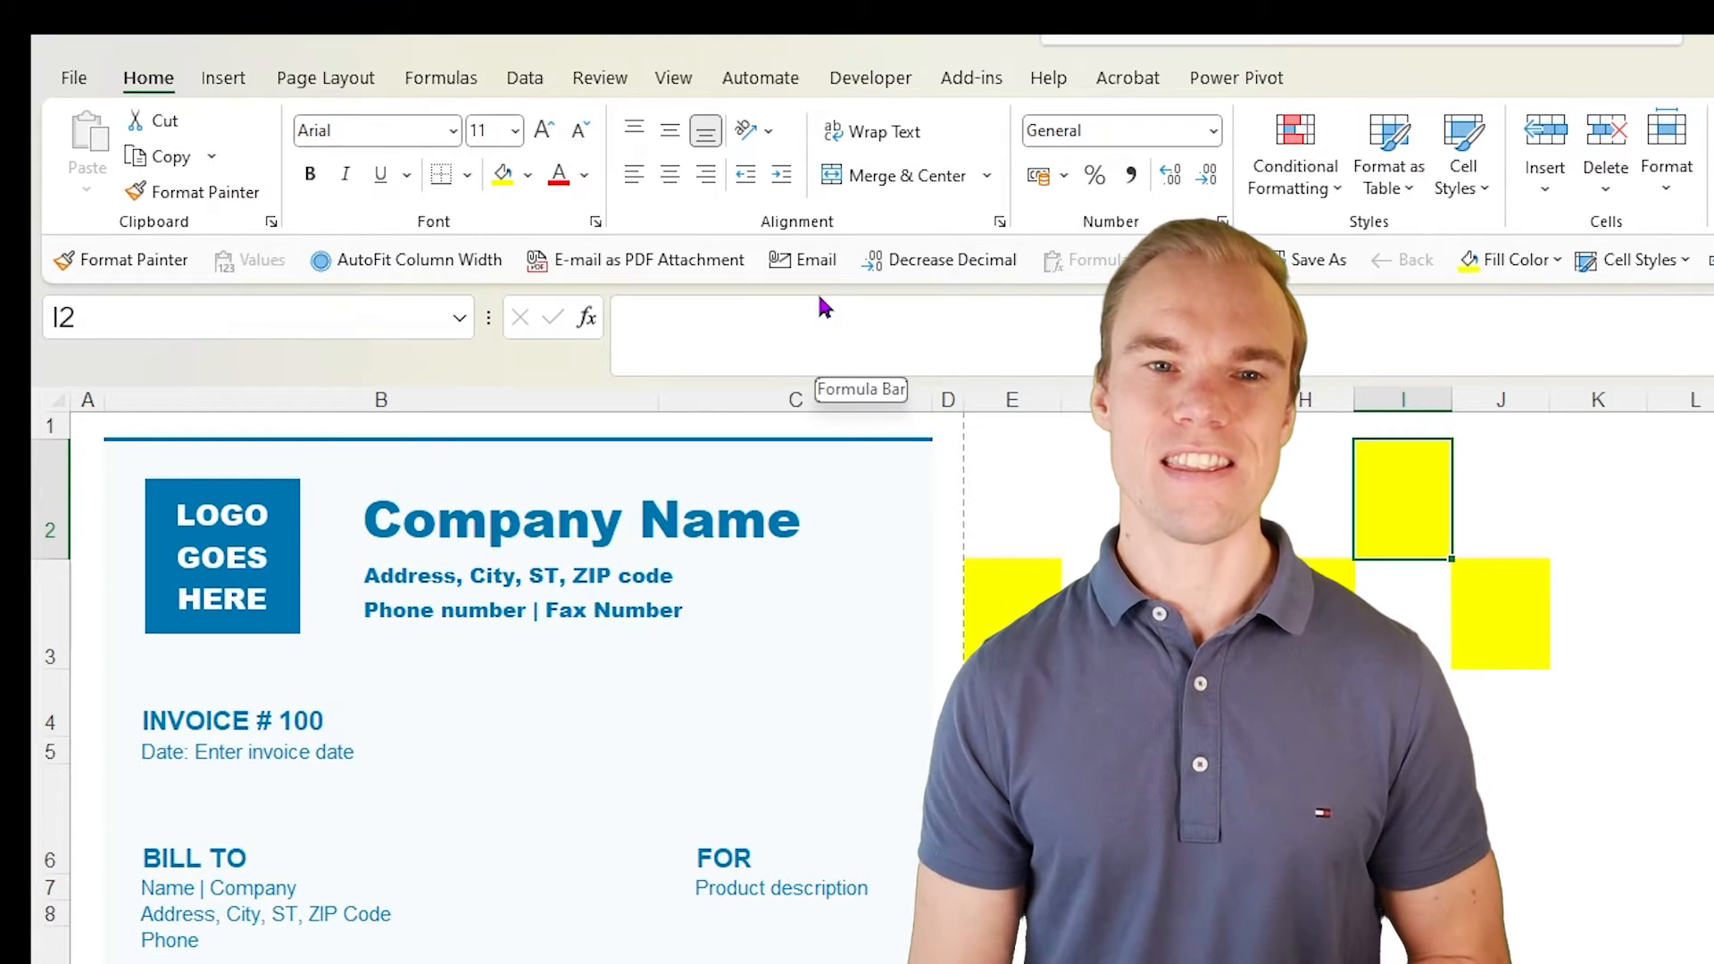
mouse_move(646, 259)
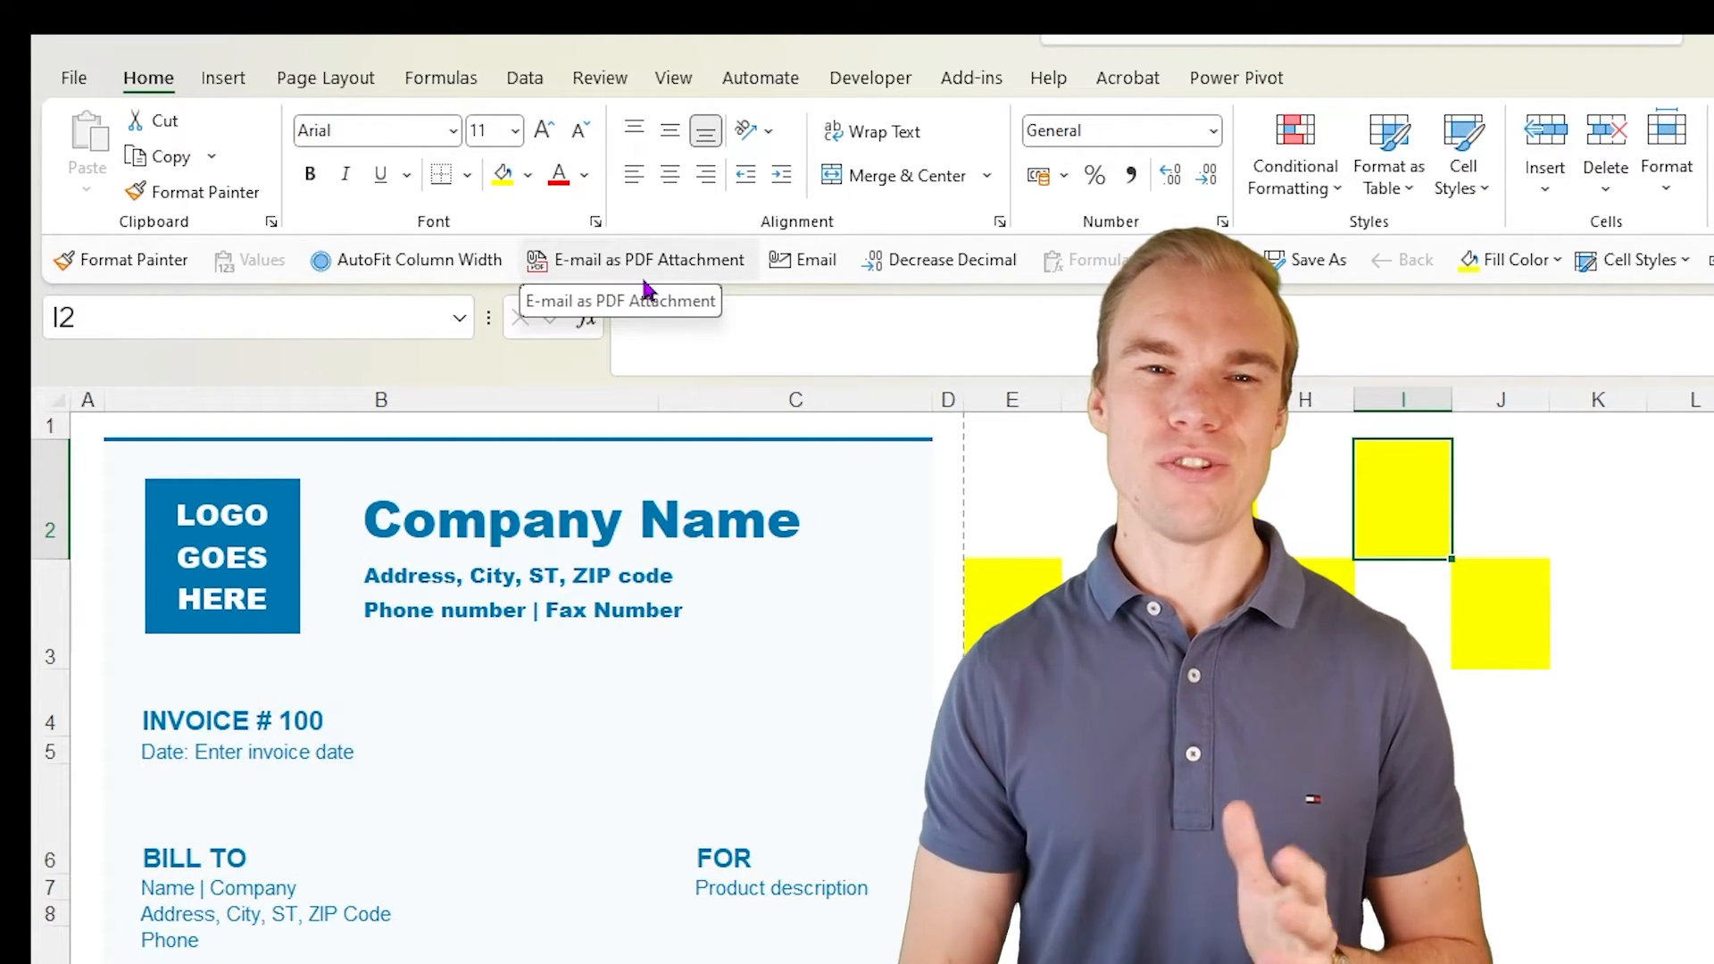
- Bring up the Customize Quick Access Toolbar page of Excel Options from the toolbar's context menu
right_click(646, 259)
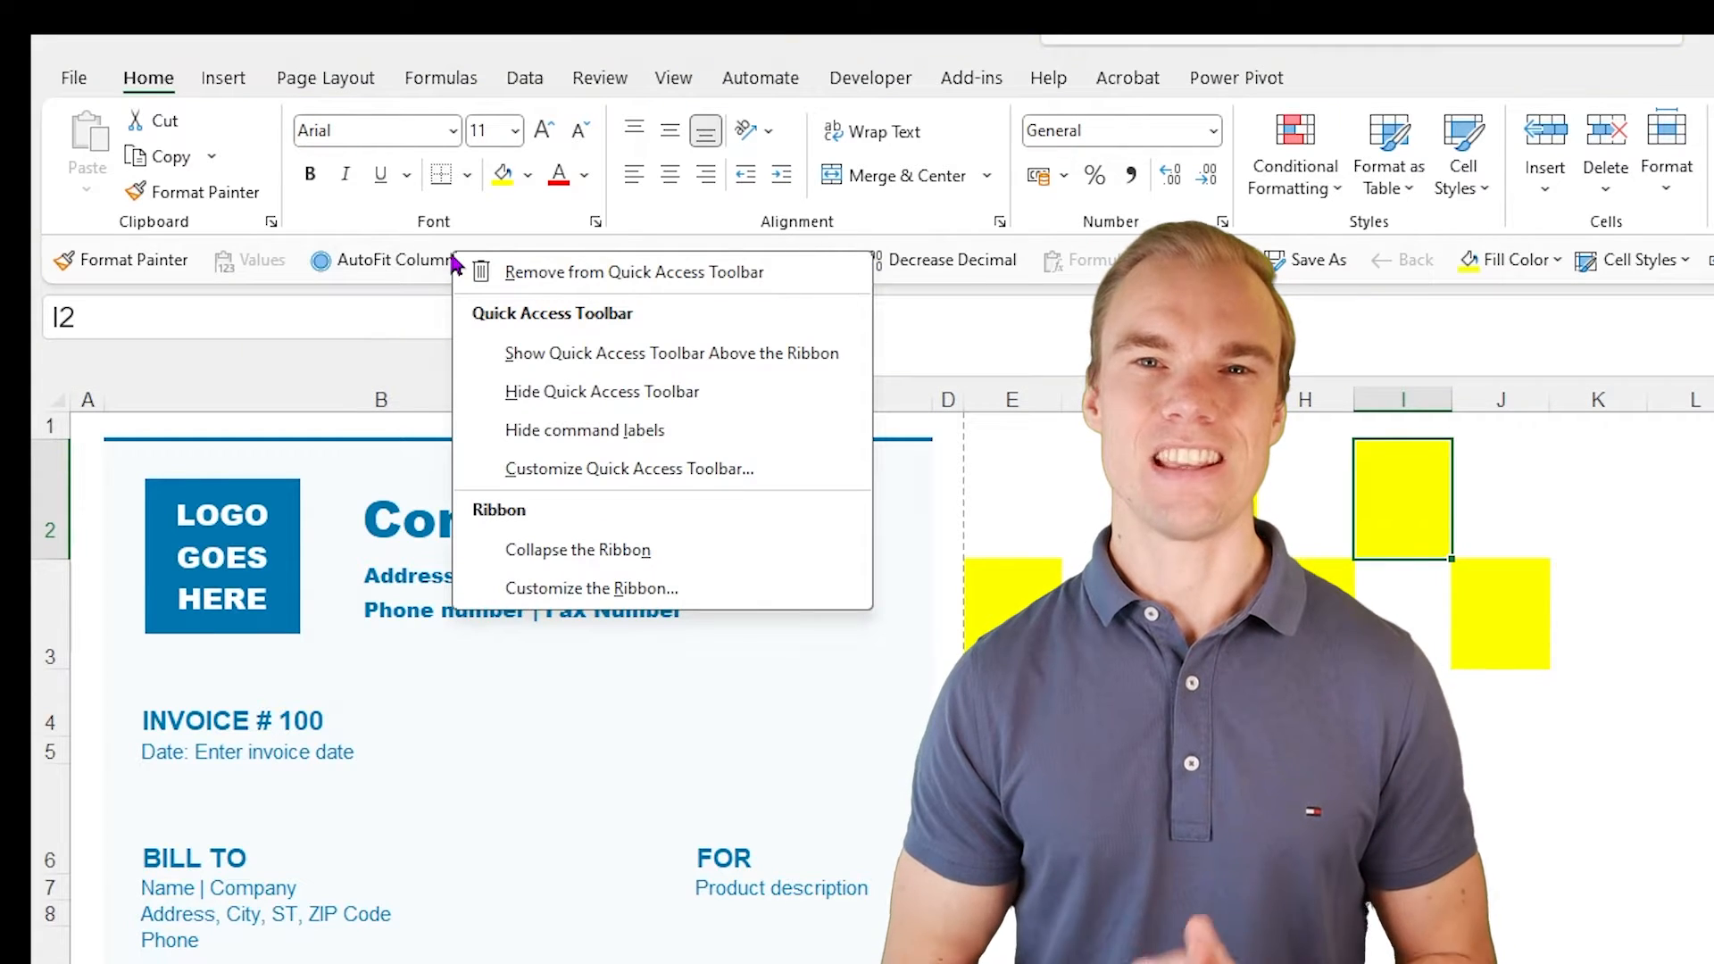
mouse_move(592, 364)
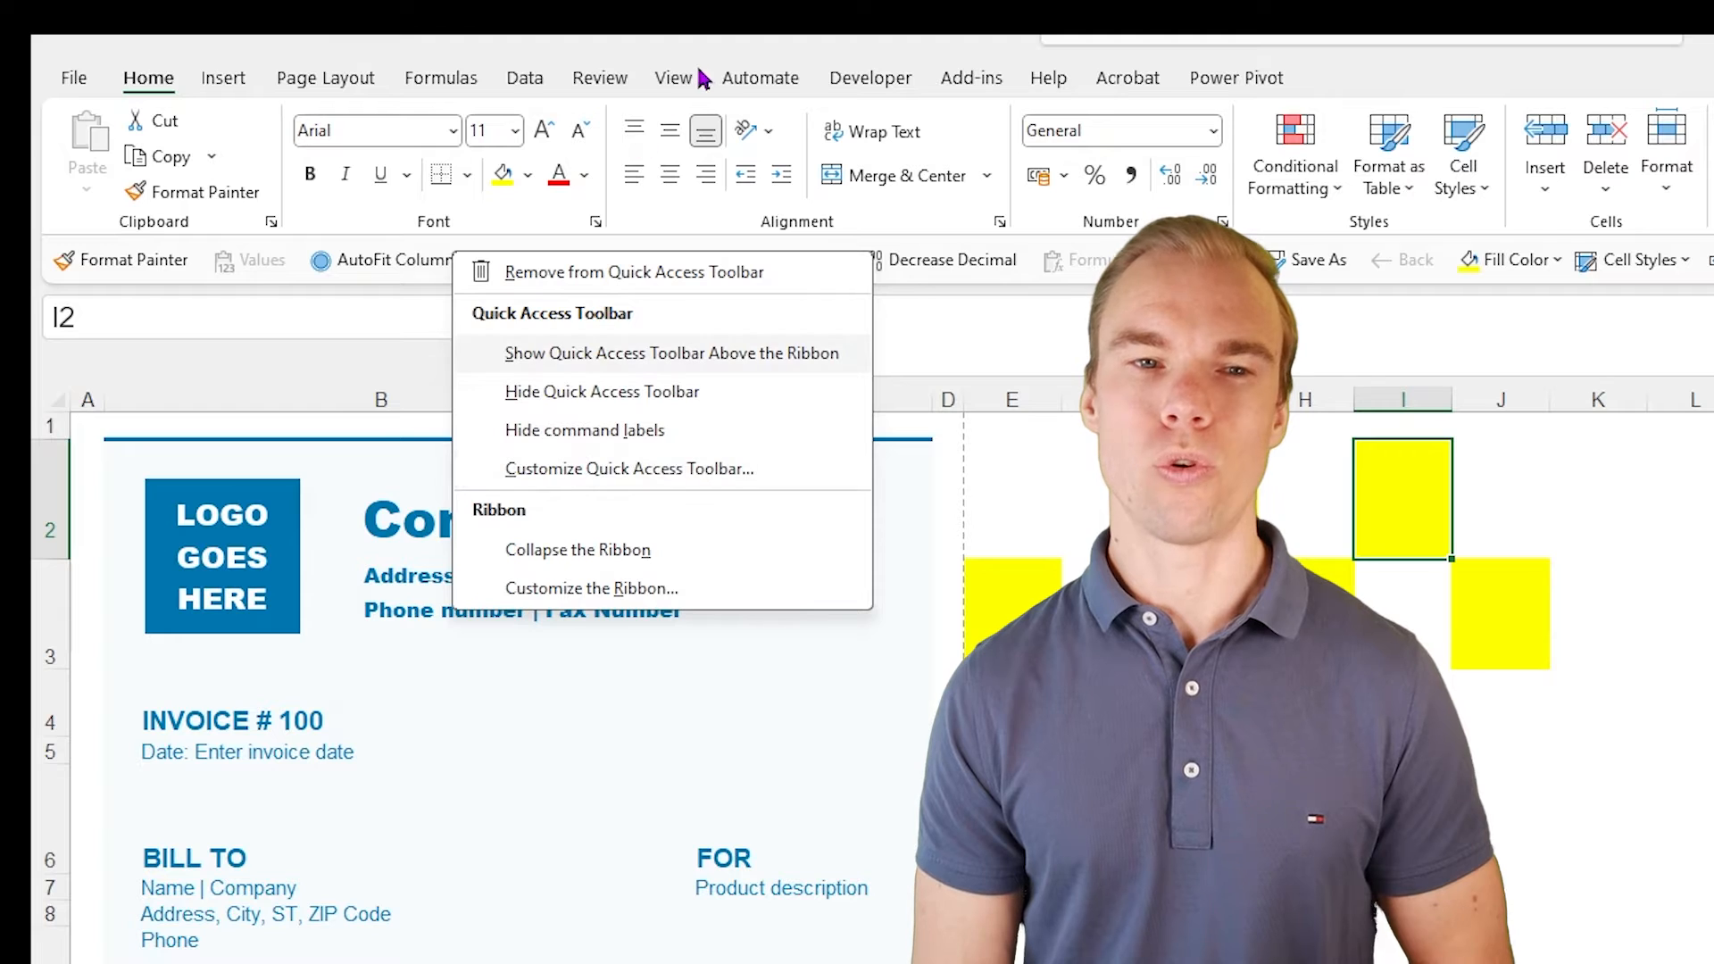
right_click(669, 143)
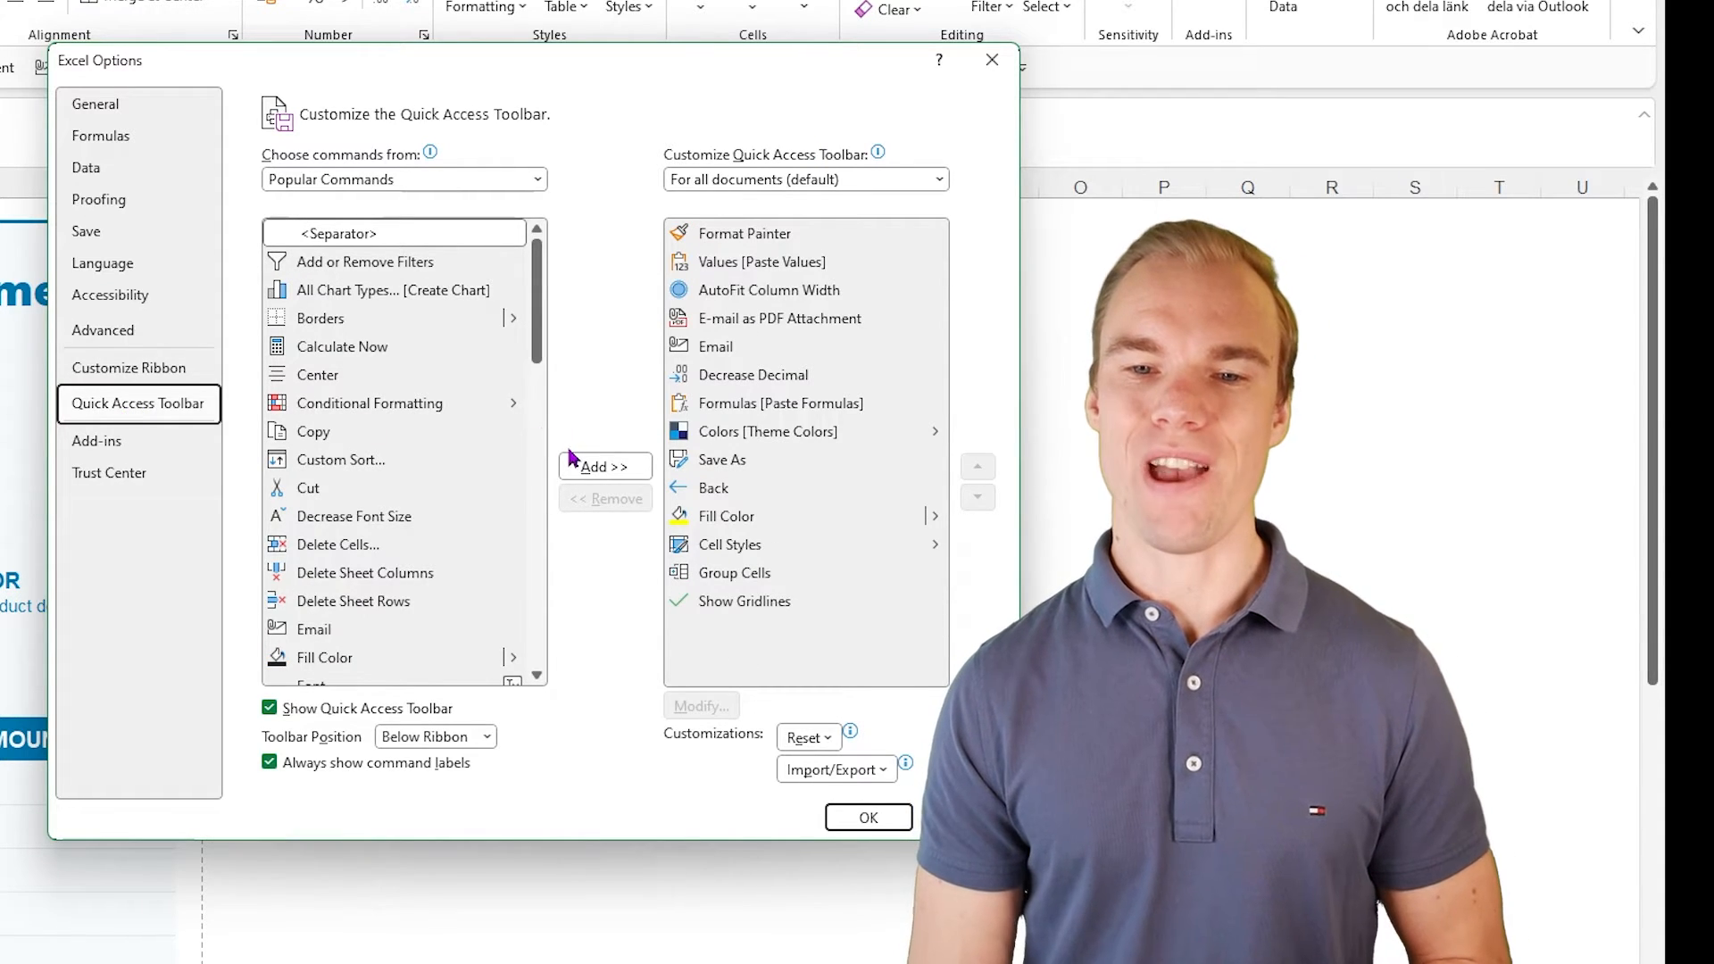
mouse_move(780, 318)
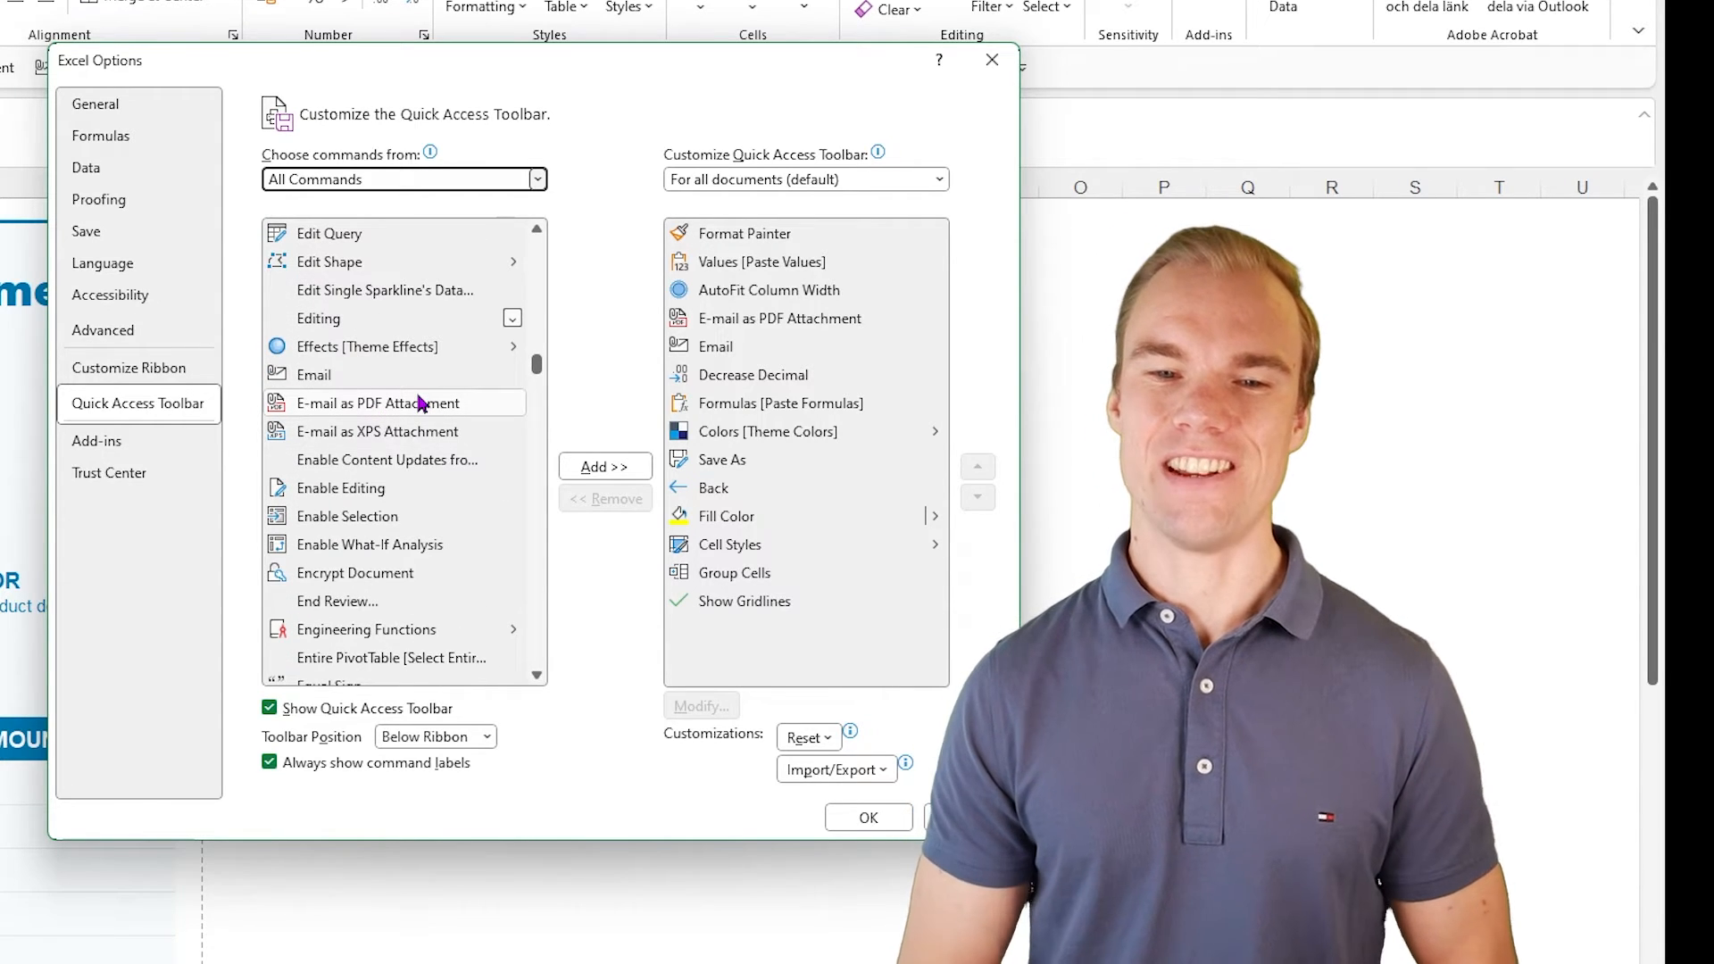
mouse_move(387, 381)
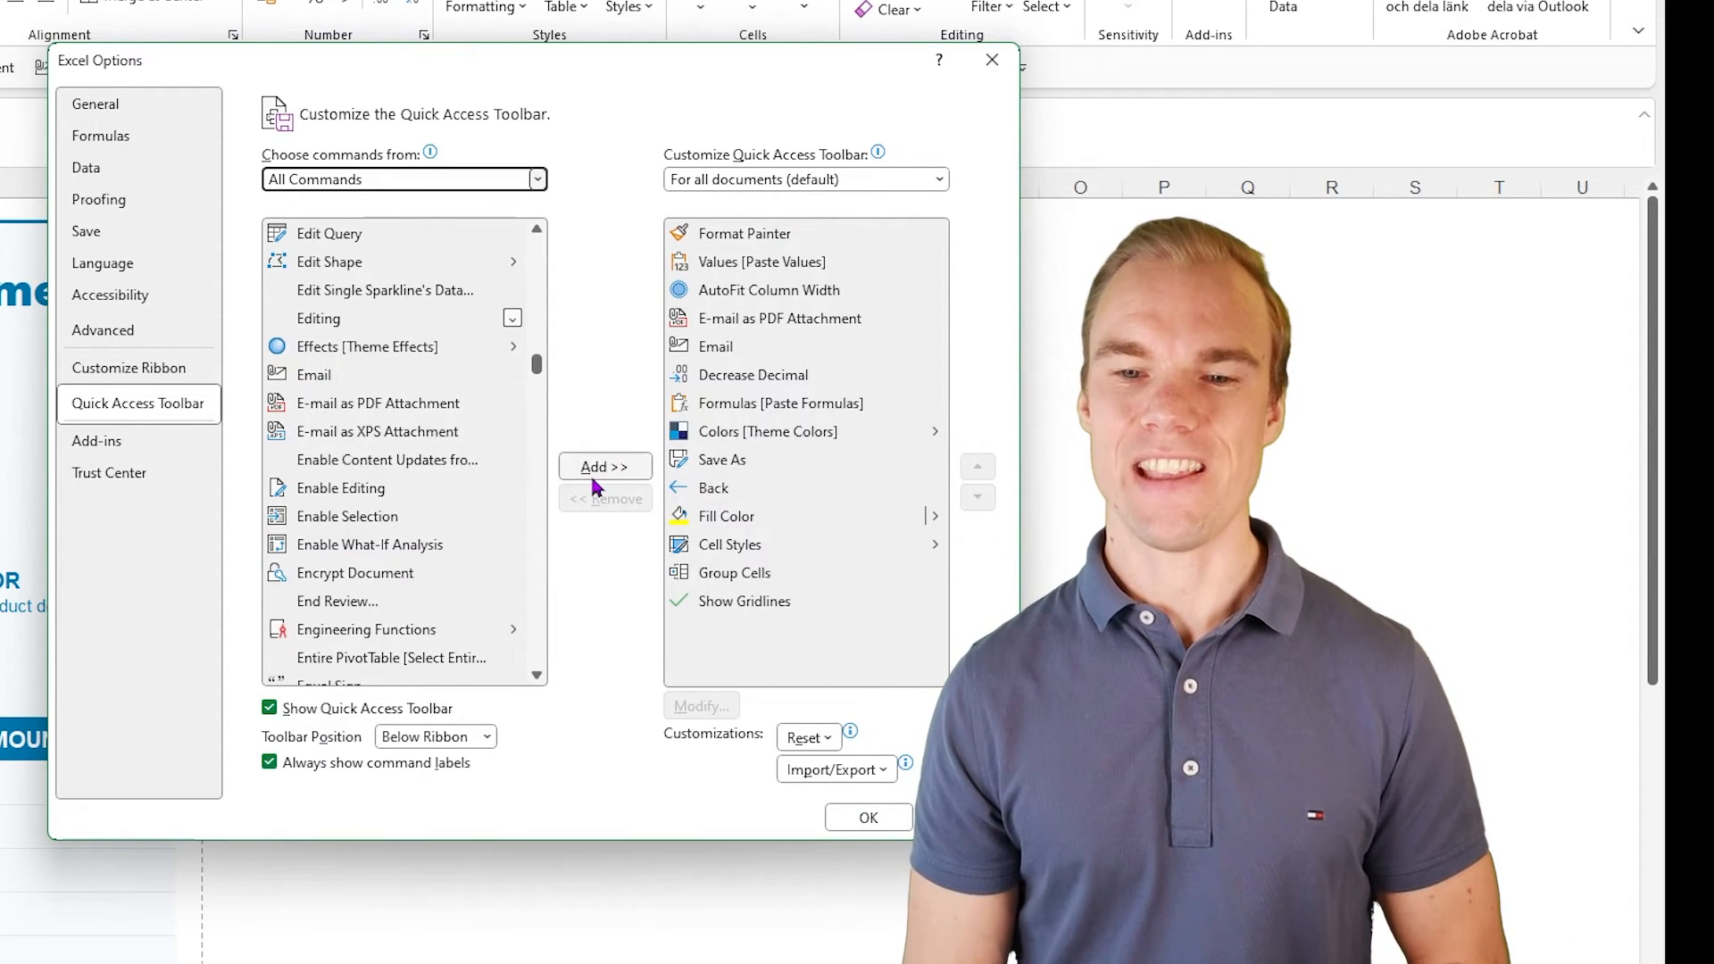
mouse_move(886, 470)
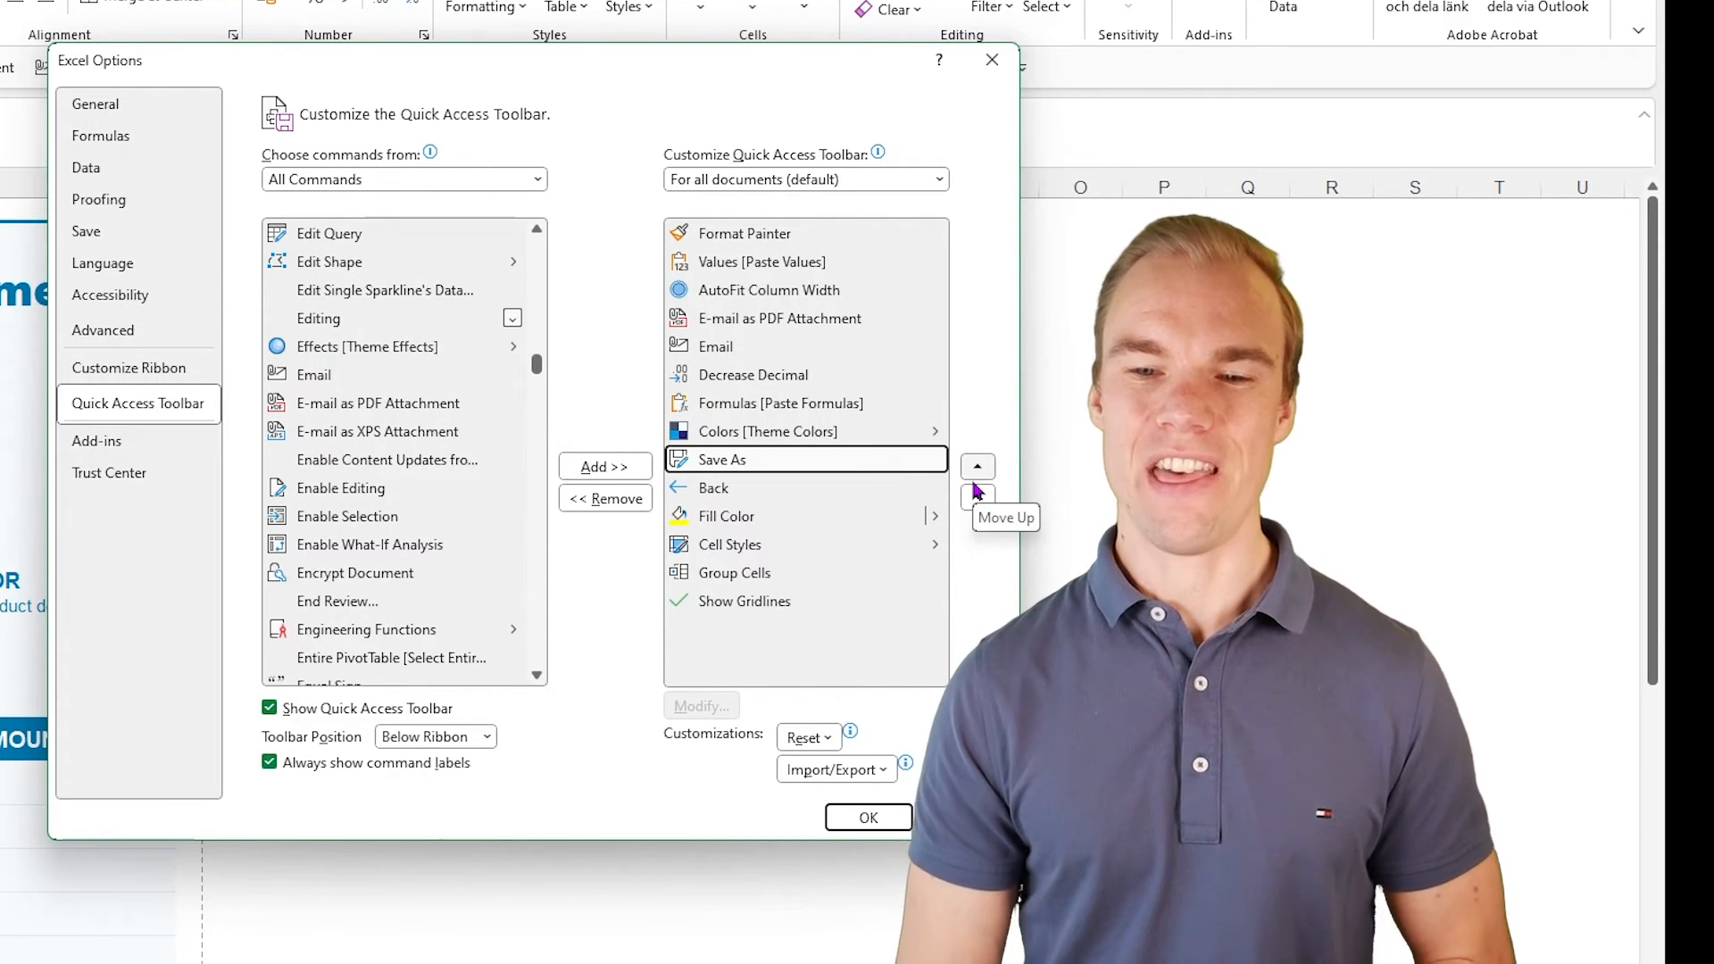
- Confirm the toolbar with Email and E-mail as PDF Attachment and return to the invoice
click(867, 818)
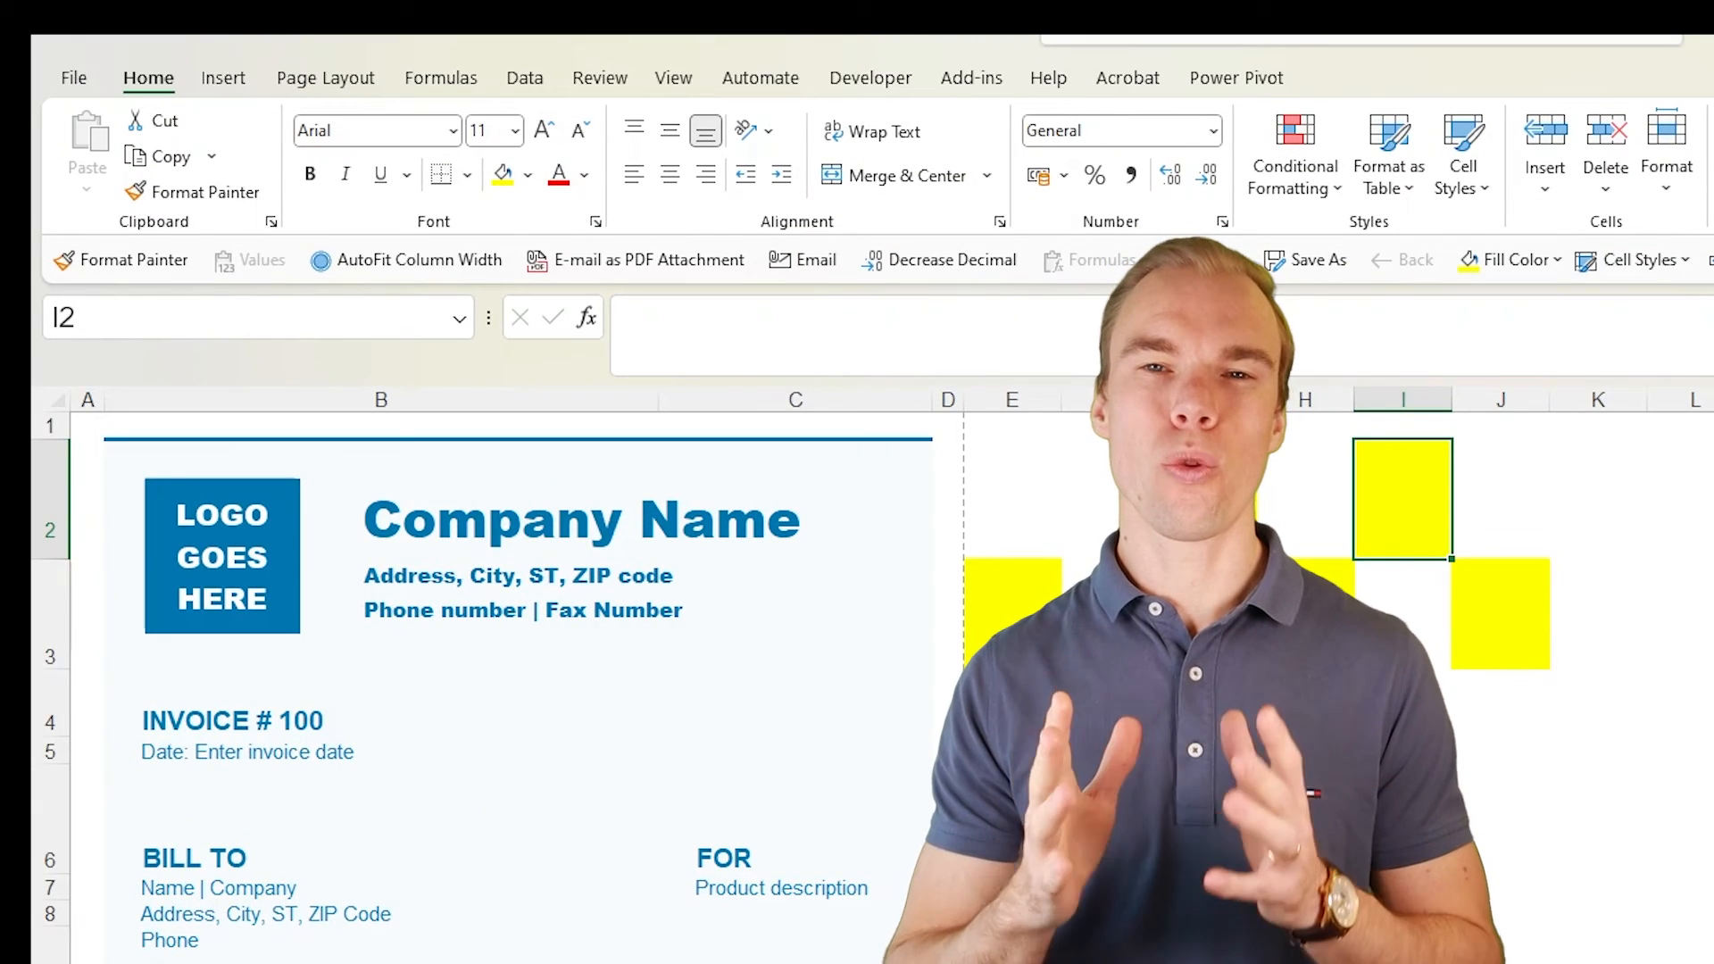